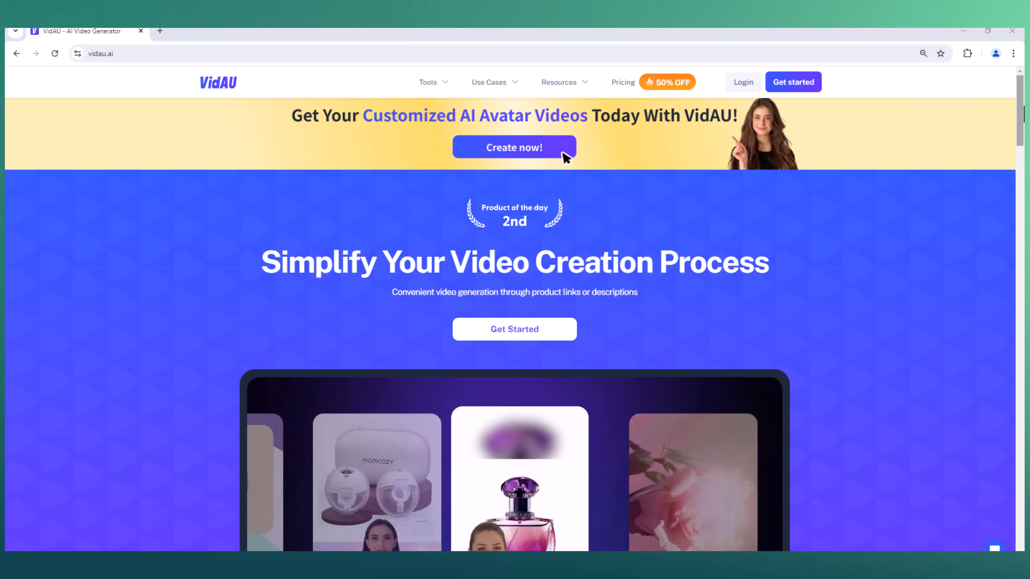
Browse the VidAU homepage, scrolling through its feature sections and back up.
scroll("down", 3)
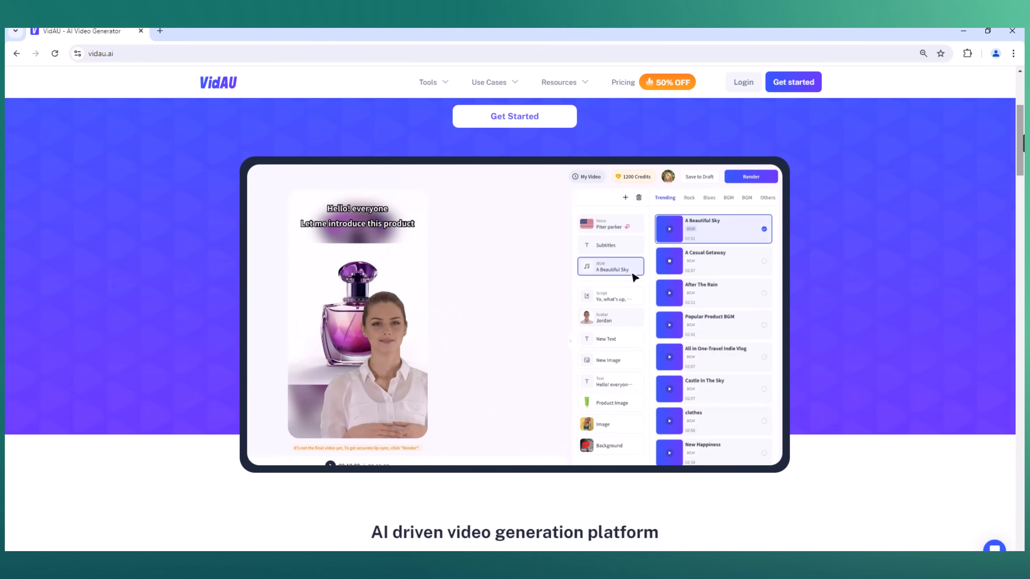
left_click(602, 424)
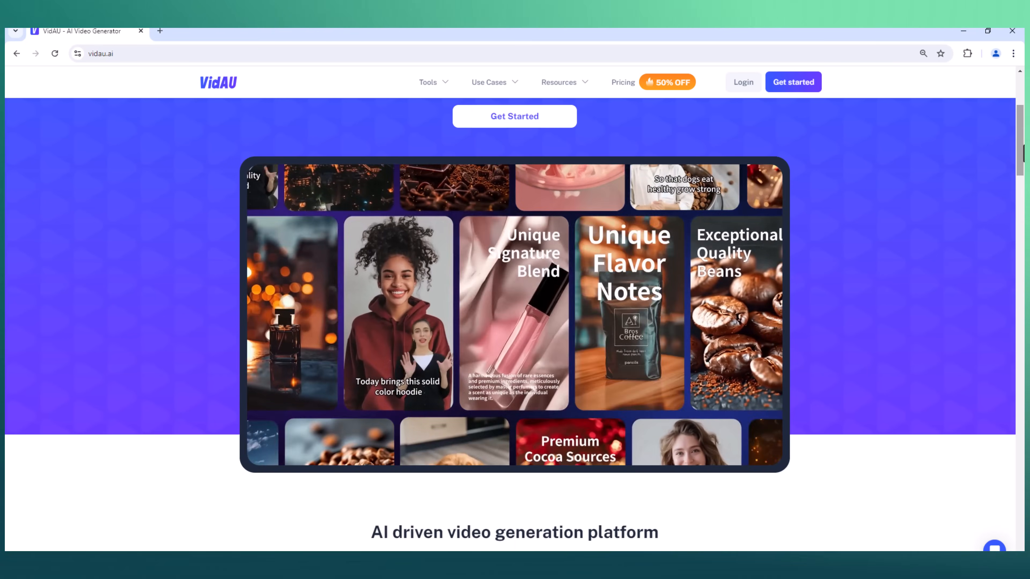
scroll("down", 3)
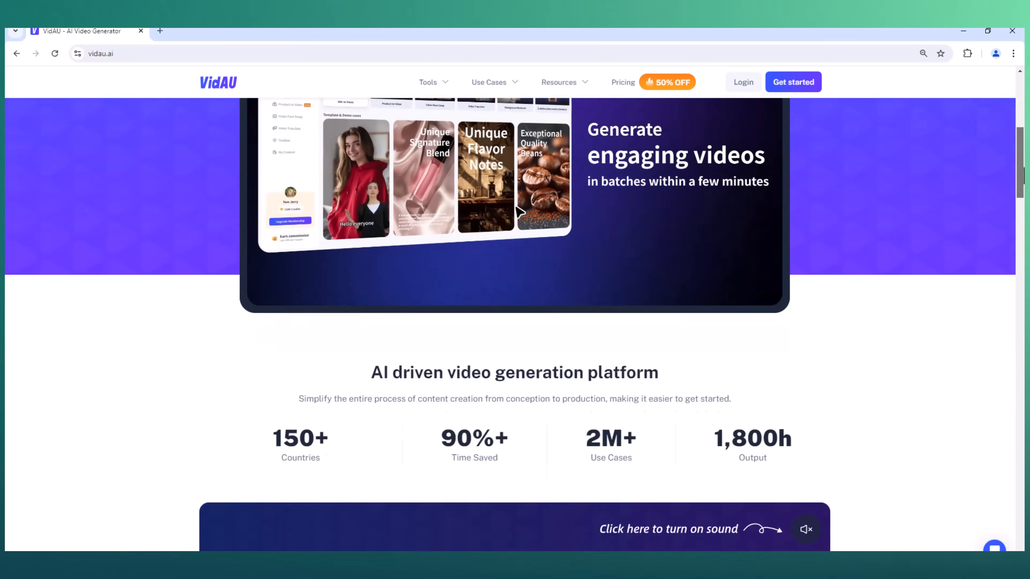
scroll("down", 3)
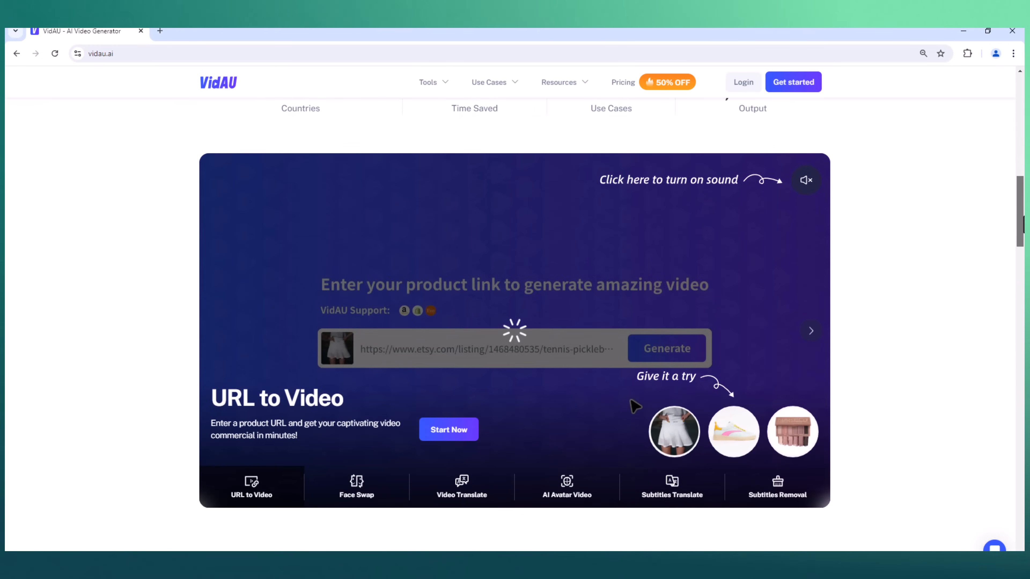
scroll("down", 3)
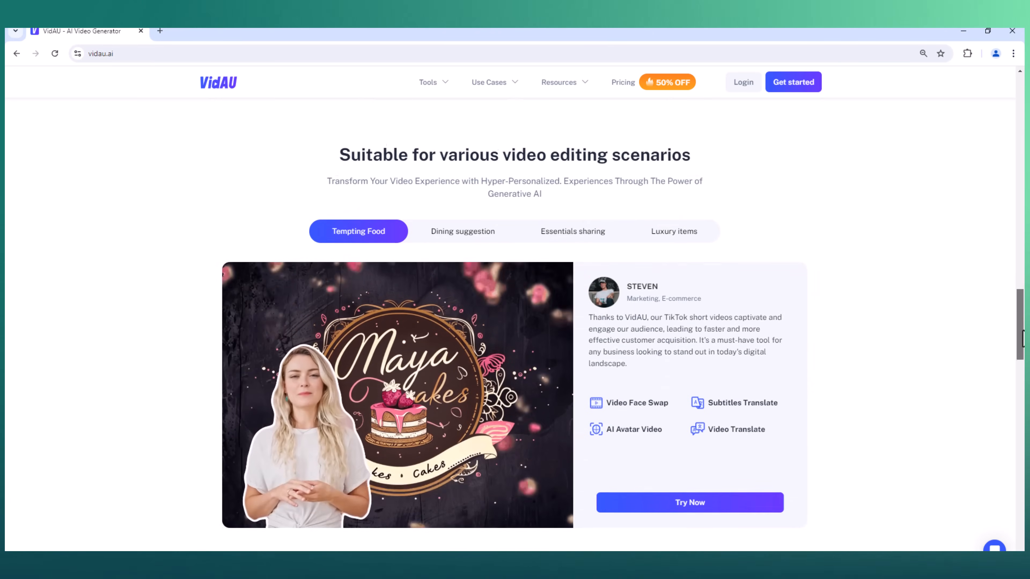
scroll("down", 3)
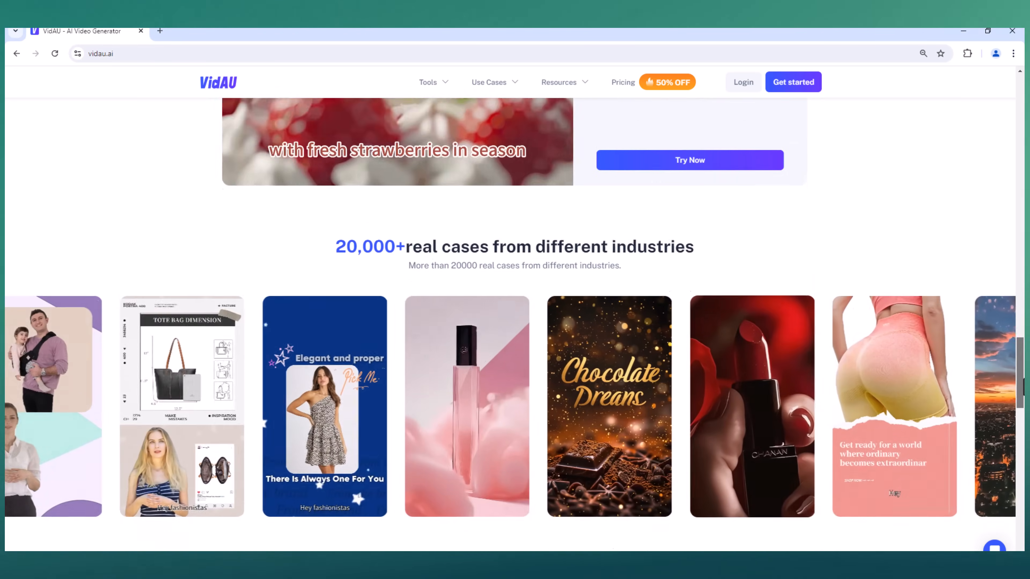
scroll("down", 3)
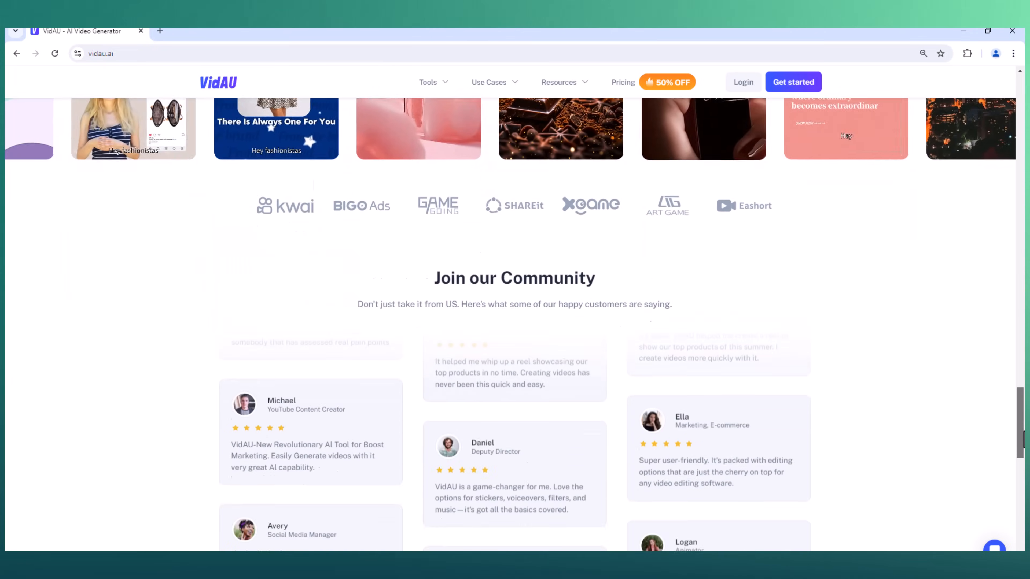
scroll("up", 3)
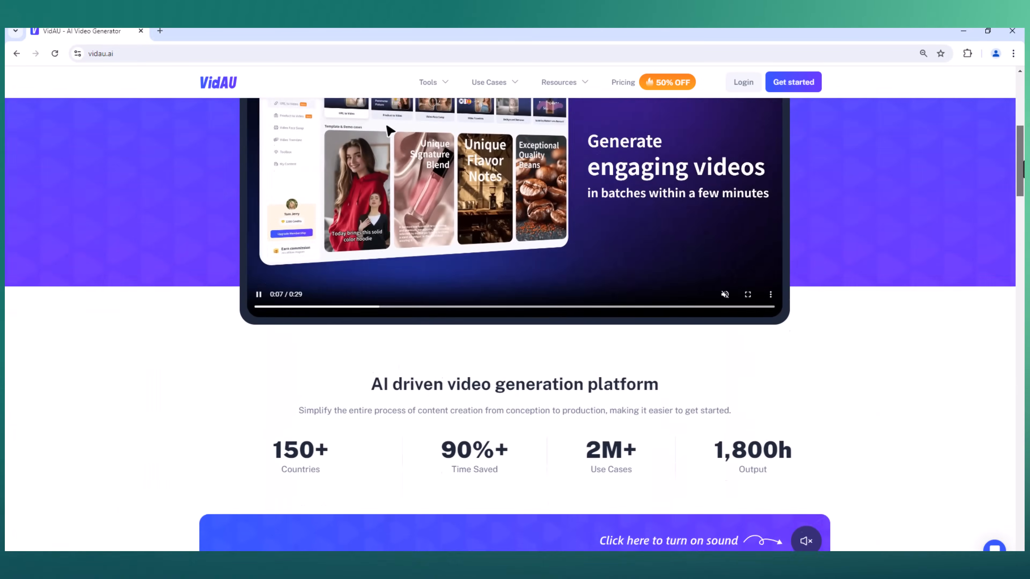
scroll("up", 3)
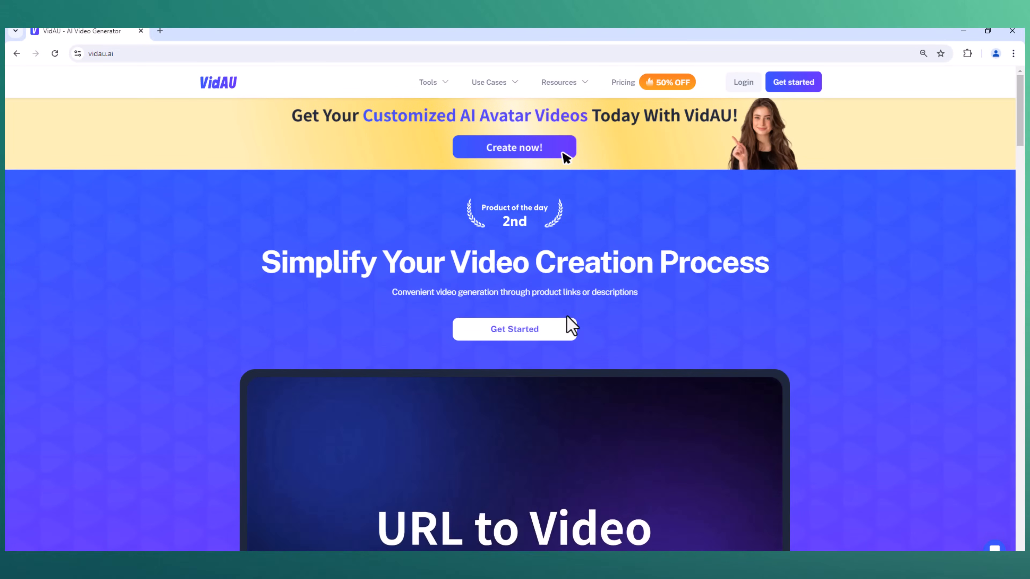
Enter the Creative Center via Get Started and scroll down to the Template & Demo cases.
left_click(514, 329)
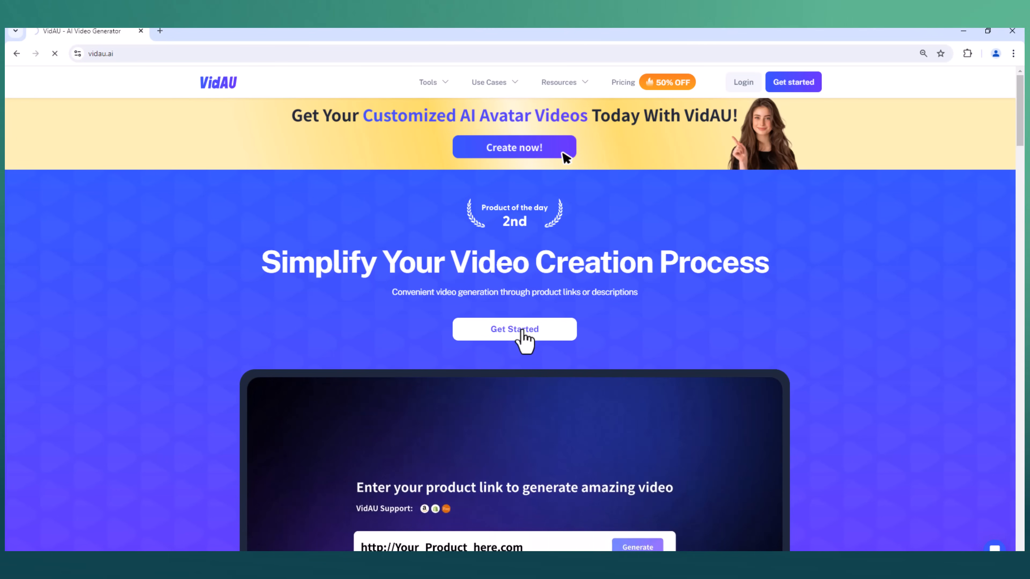
left_click(515, 329)
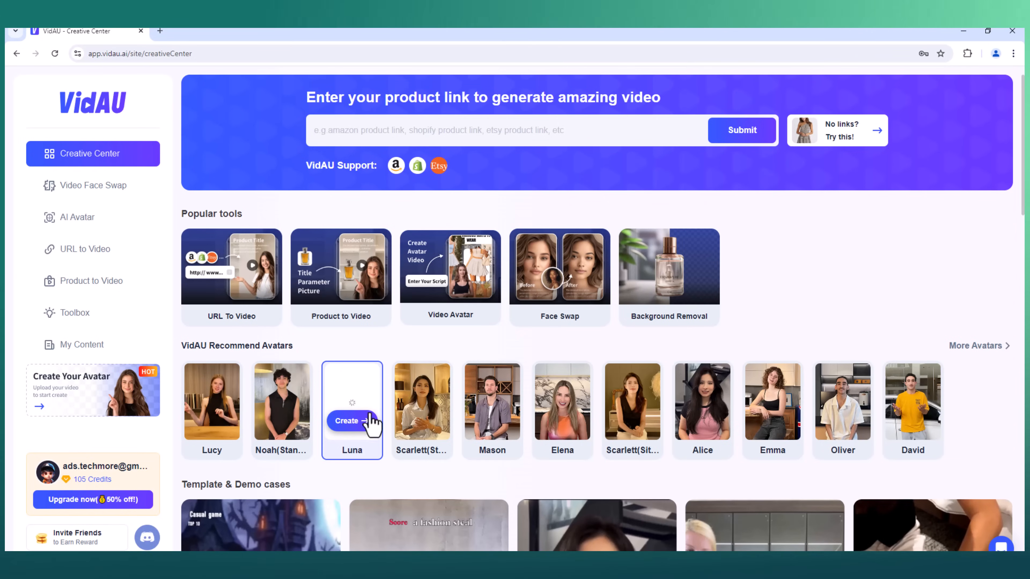
mouse_move(1015, 197)
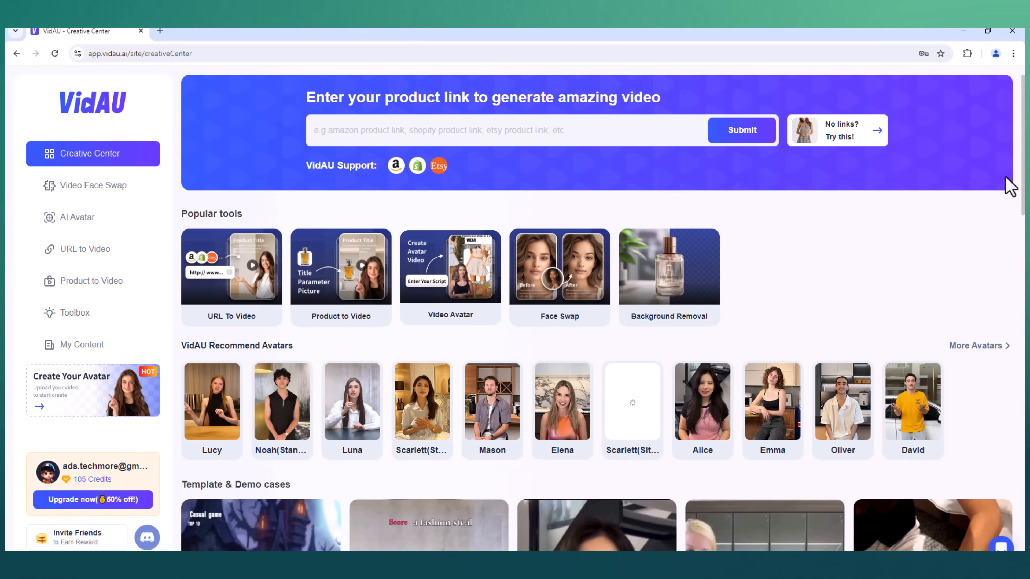
scroll("down", 3)
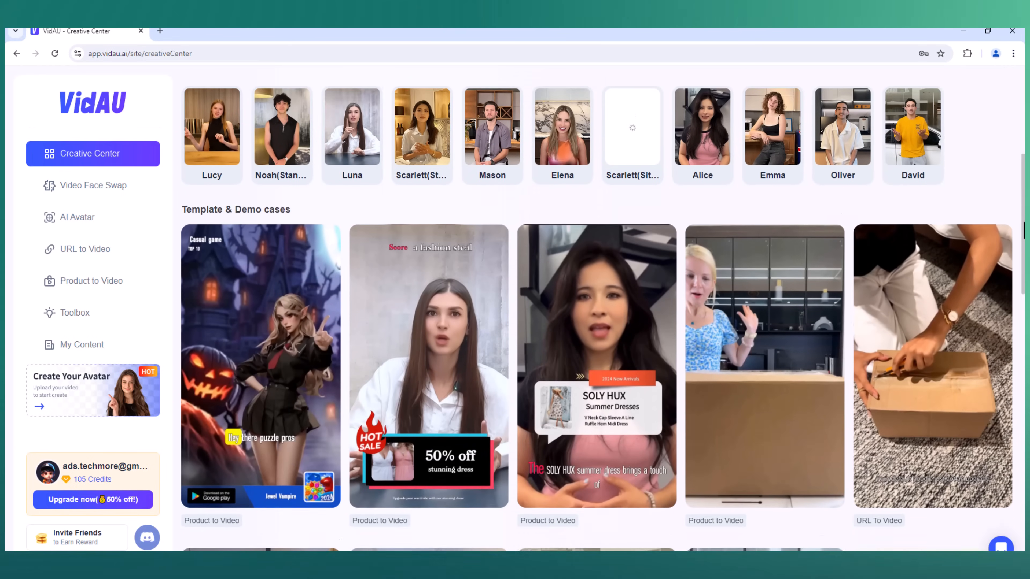
scroll("down", 3)
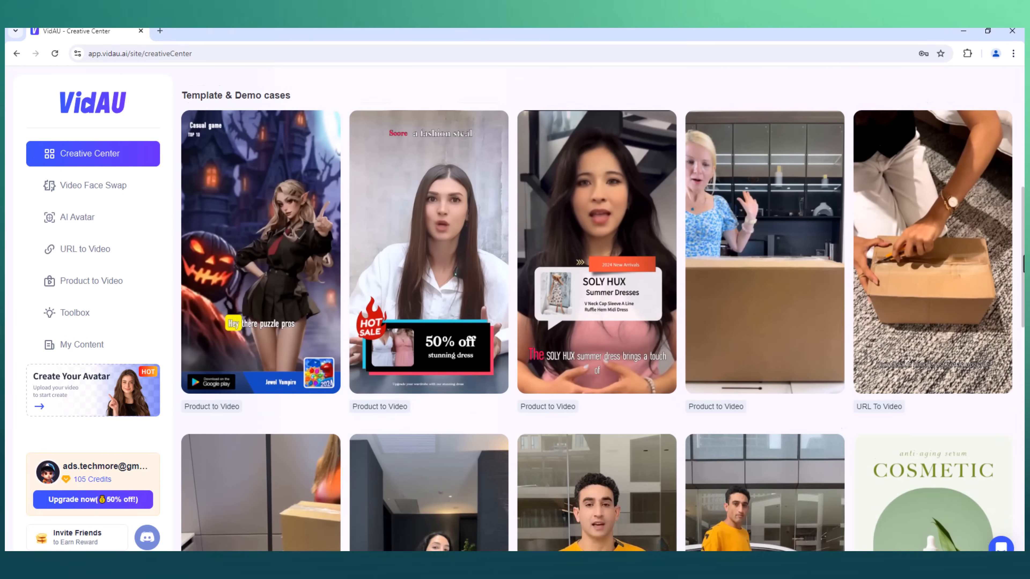
scroll("down", 3)
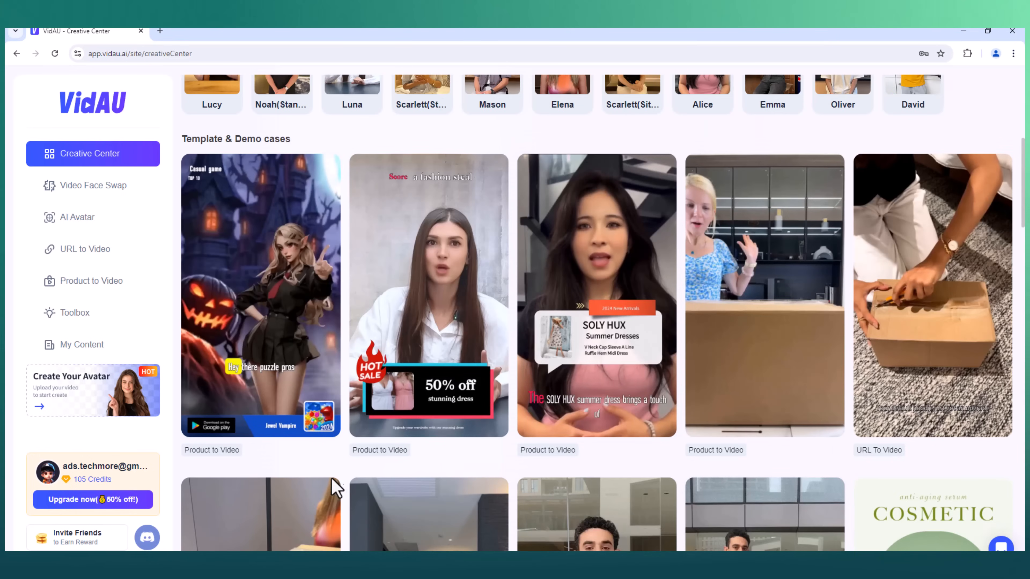
mouse_move(90, 190)
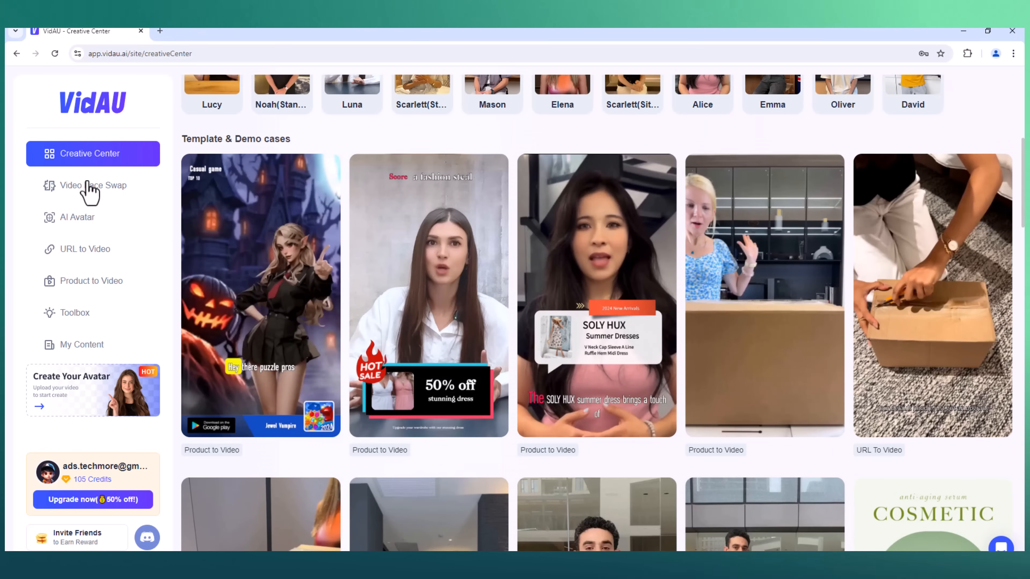
mouse_move(97, 268)
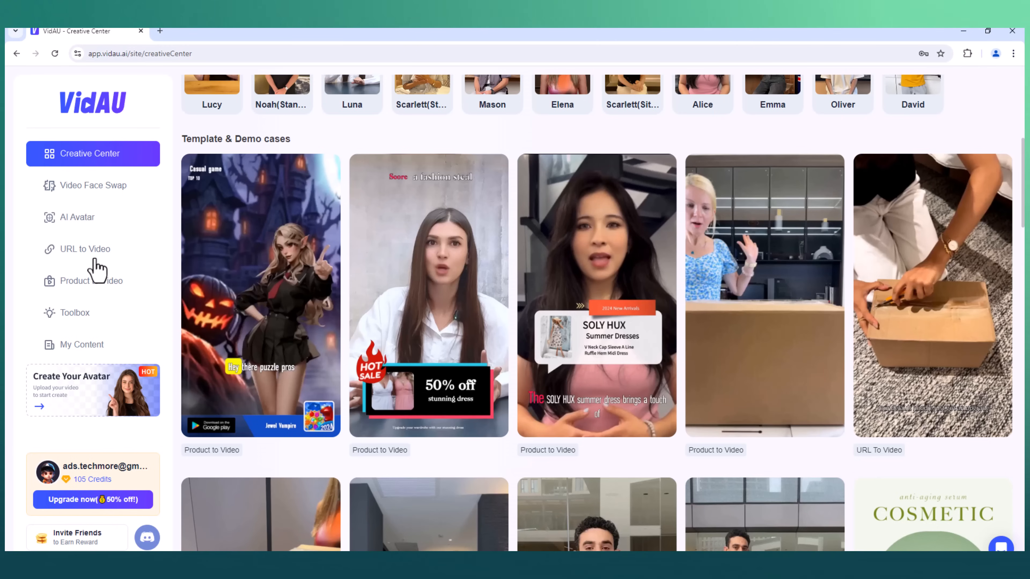
mouse_move(92, 367)
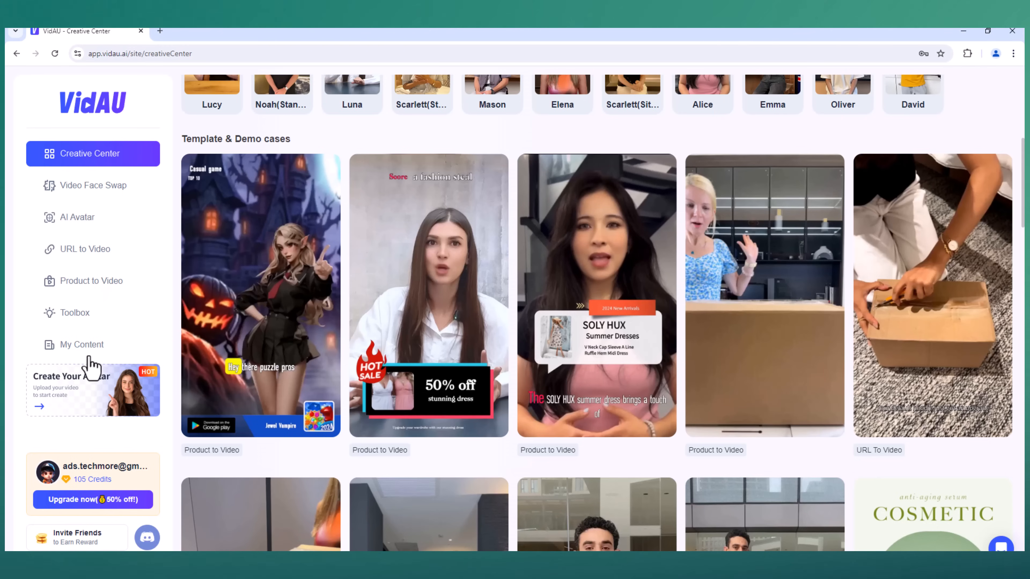
Load a dance template in Video Face Swap and assign a recommended woman's face to Face 1.
left_click(93, 185)
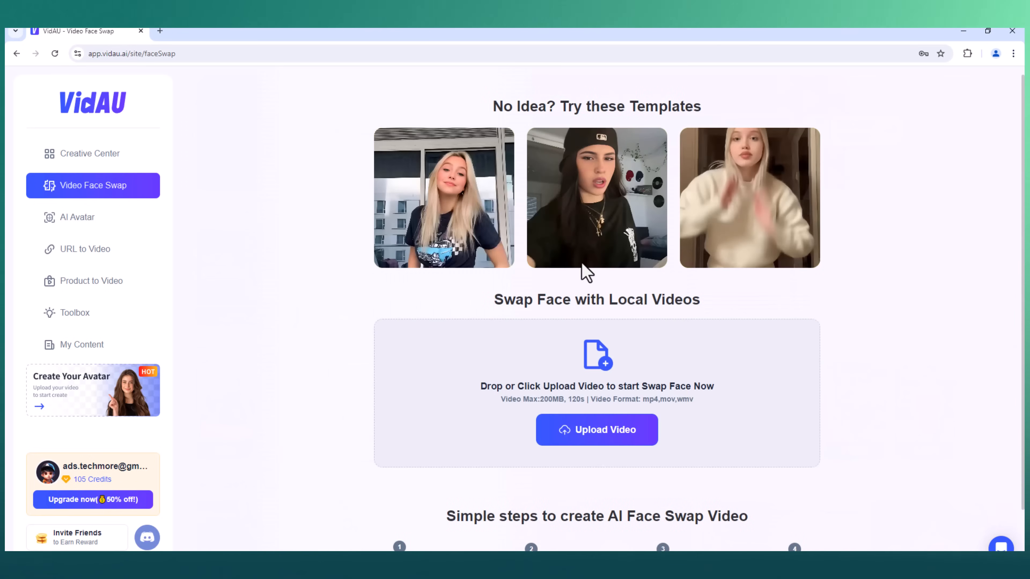
mouse_move(480, 207)
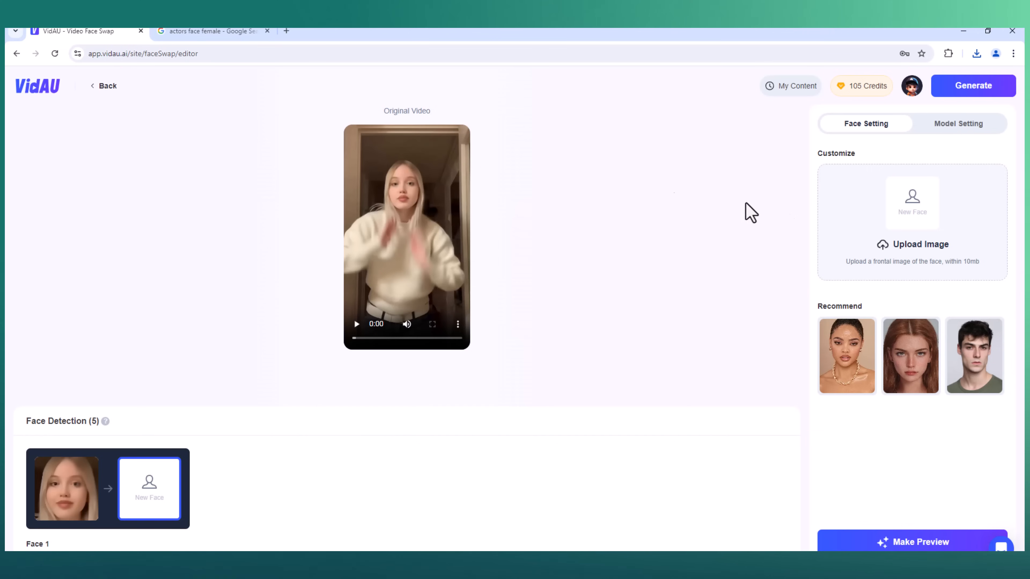
mouse_move(910, 391)
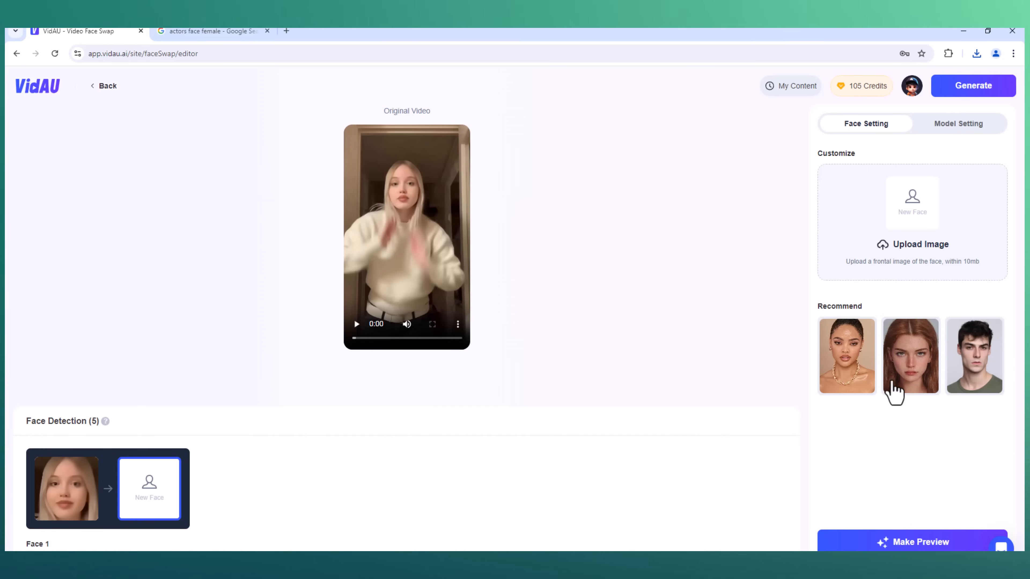
left_click(846, 355)
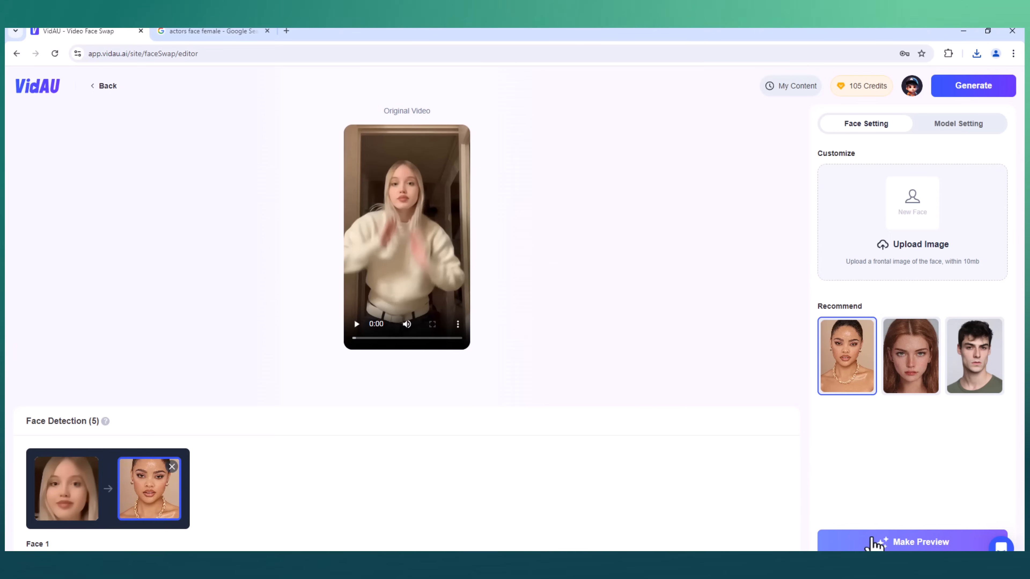
mouse_move(960, 143)
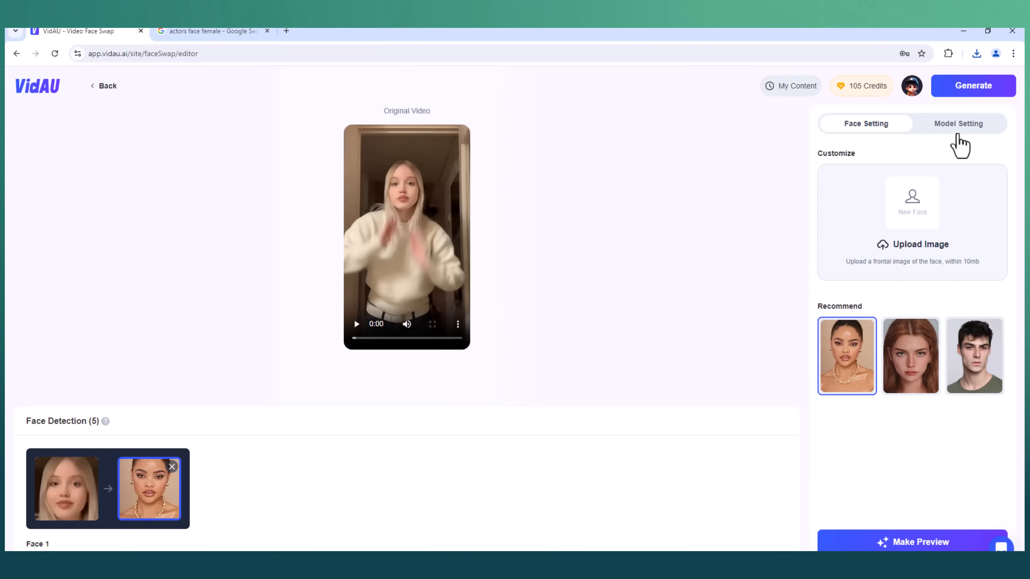
left_click(957, 123)
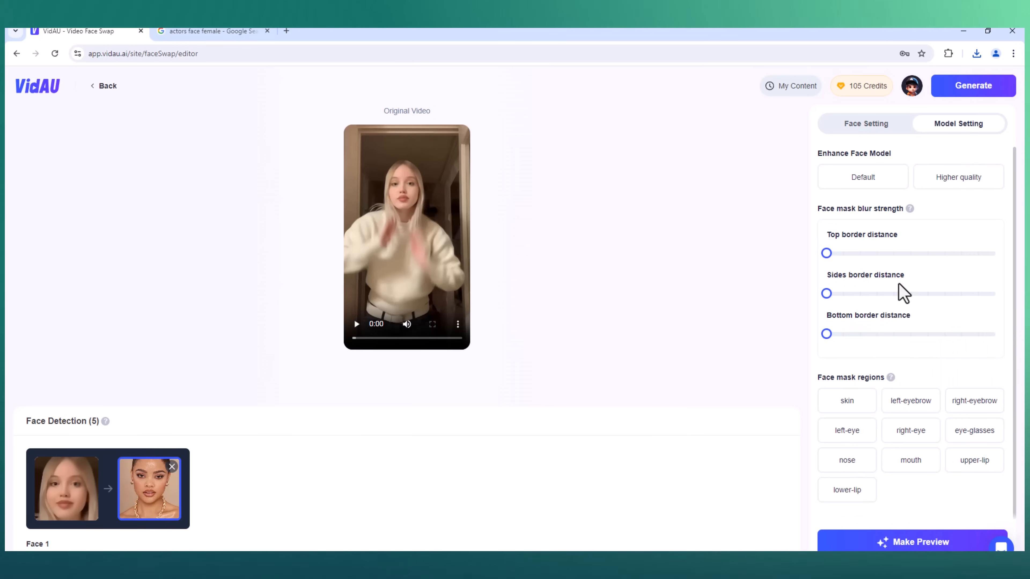
left_click(866, 123)
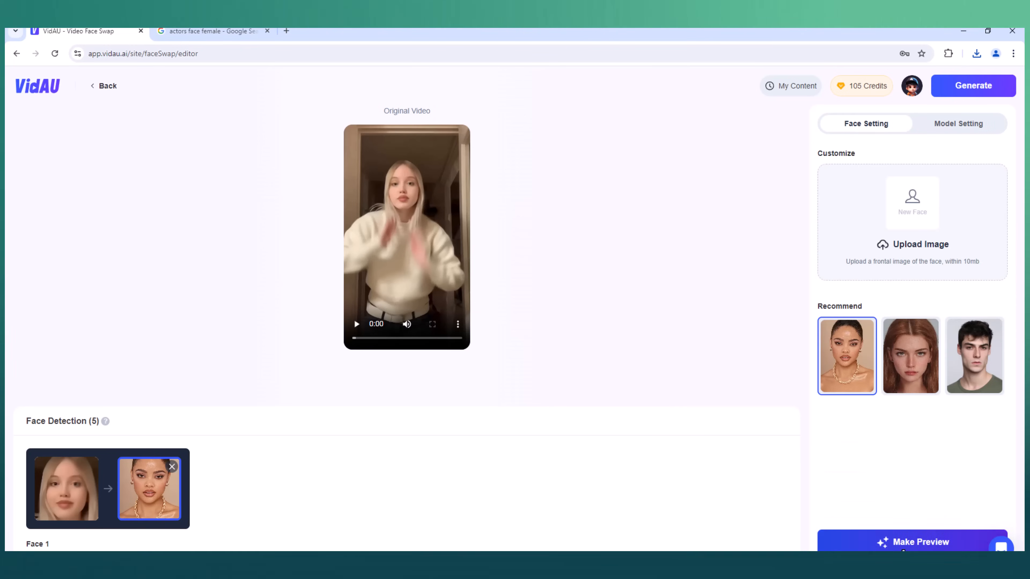
Preview the face swap effect and generate the swapped video, ready to download.
left_click(911, 541)
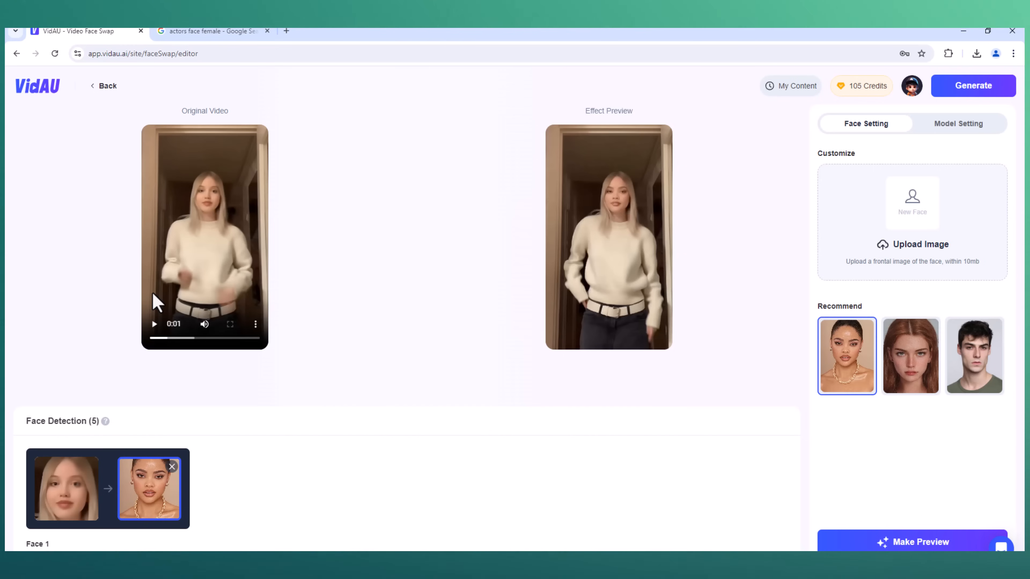
mouse_move(846, 478)
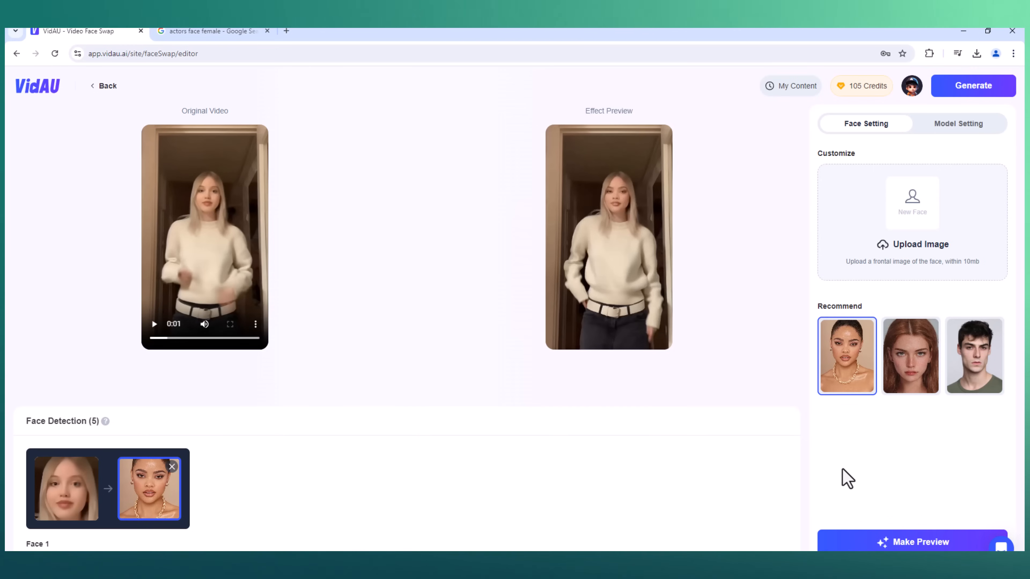
left_click(972, 85)
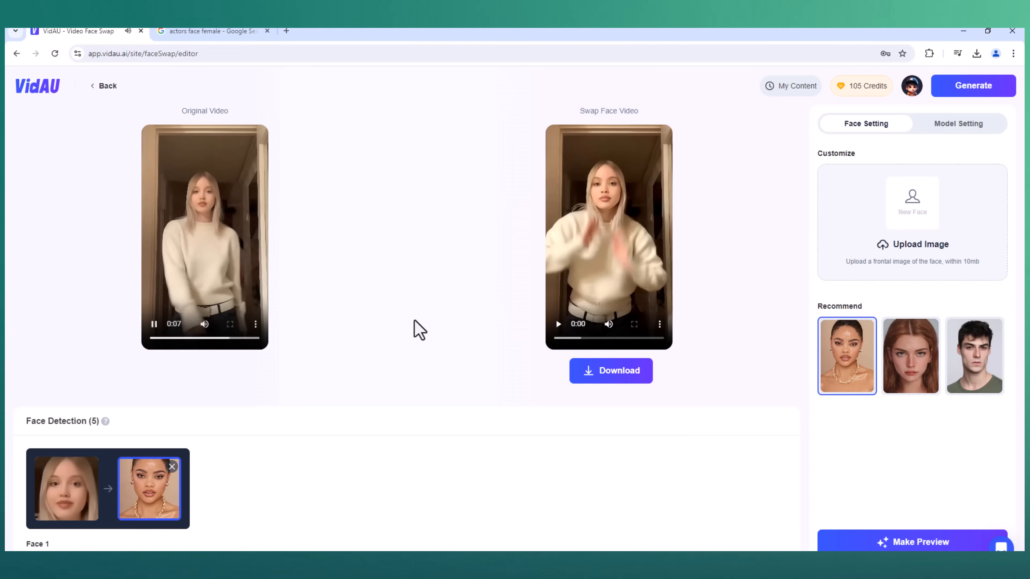
mouse_move(560, 407)
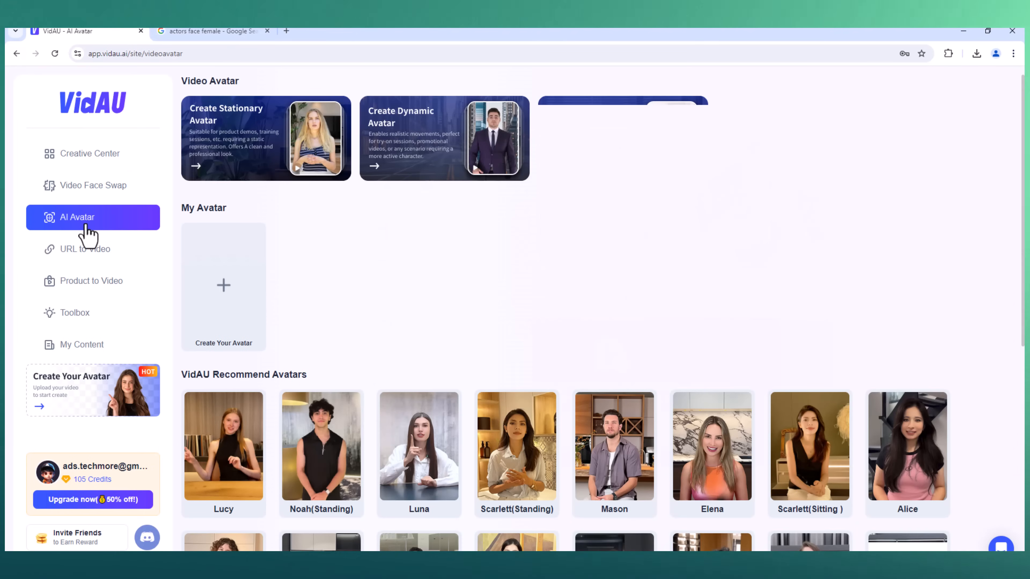
mouse_move(320, 297)
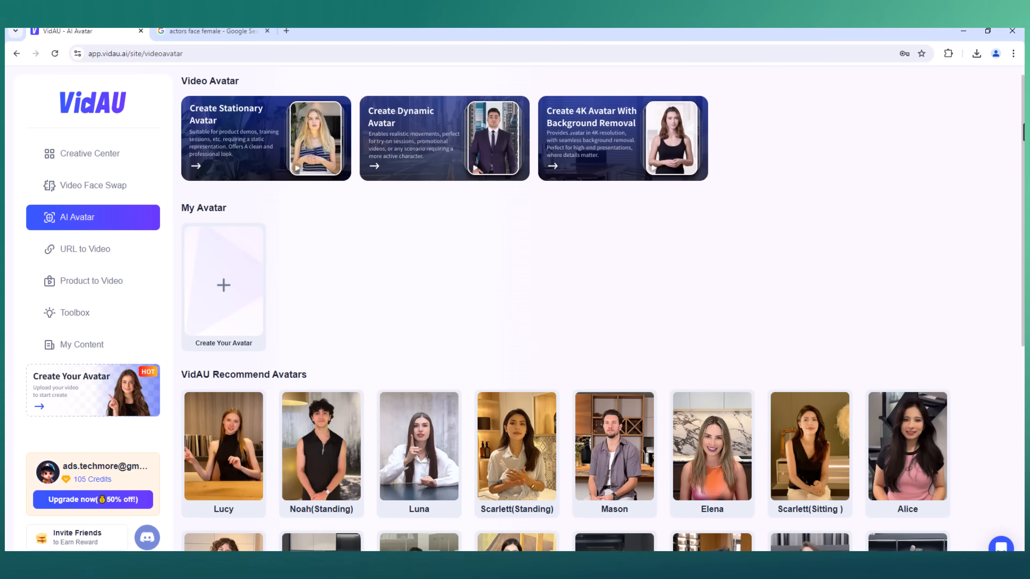
Scroll through the AI Avatar page's recommended avatars toward the chosen avatar.
scroll("down", 3)
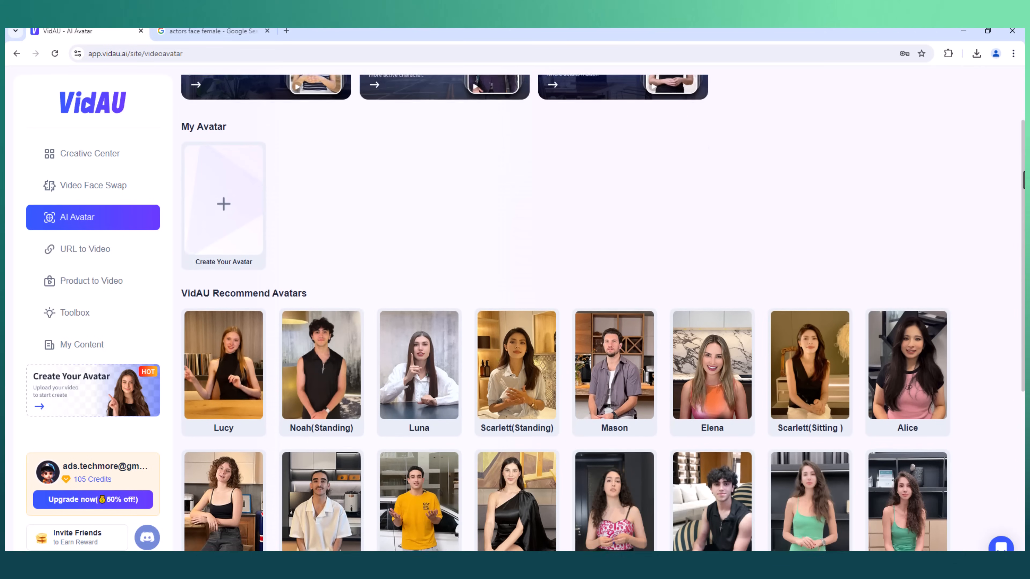
scroll("down", 3)
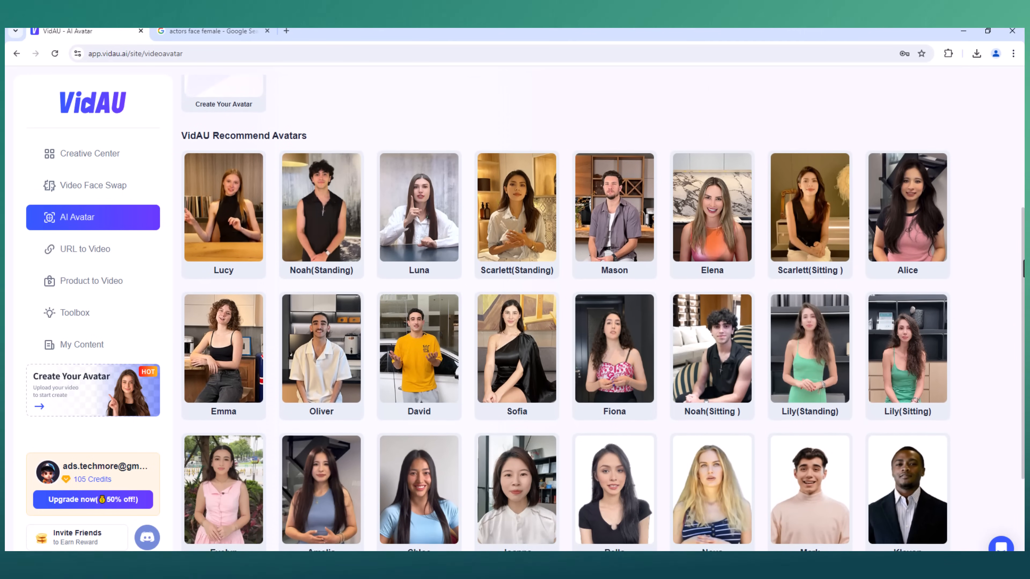
scroll("down", 3)
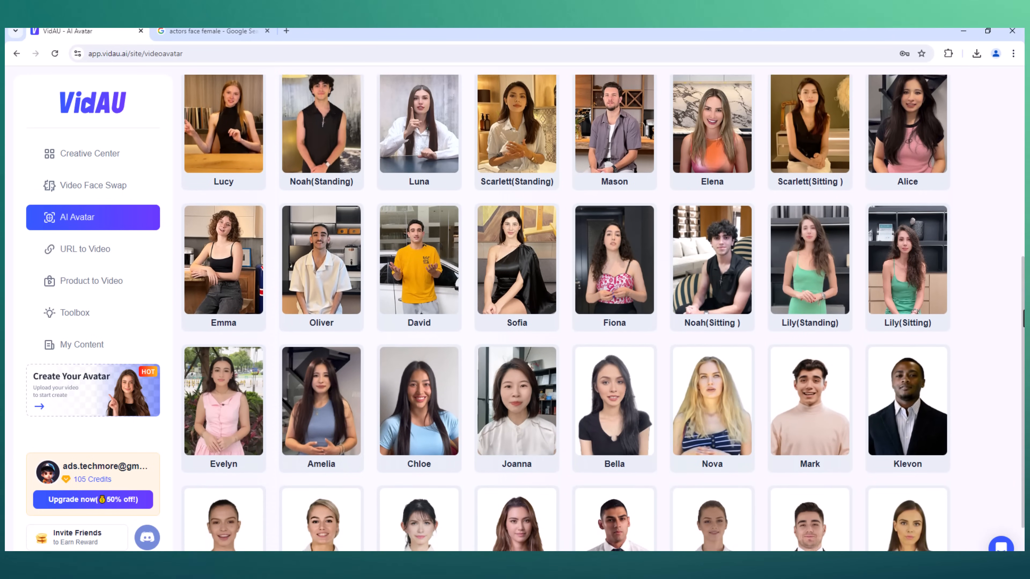
scroll("down", 3)
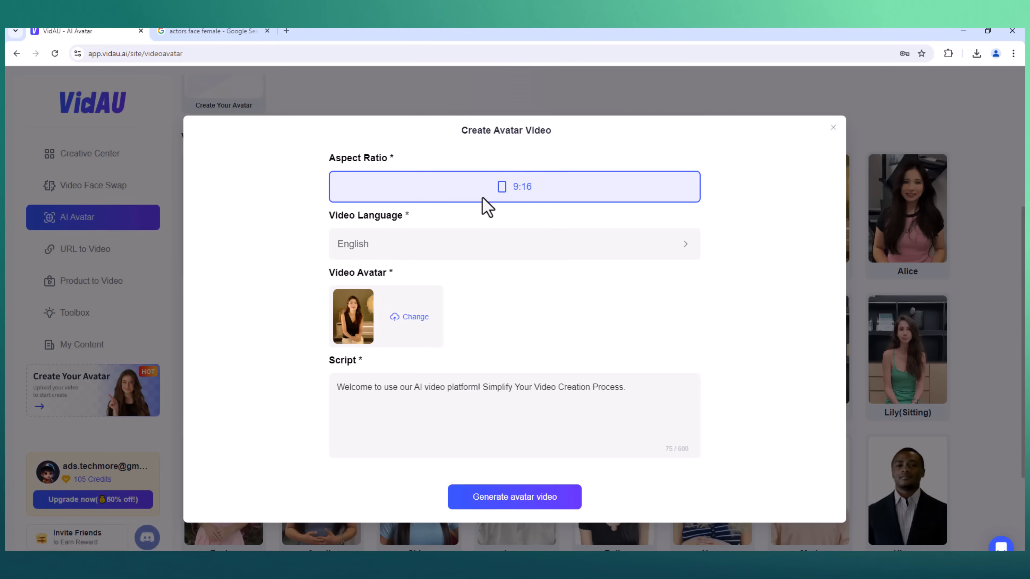
mouse_move(662, 200)
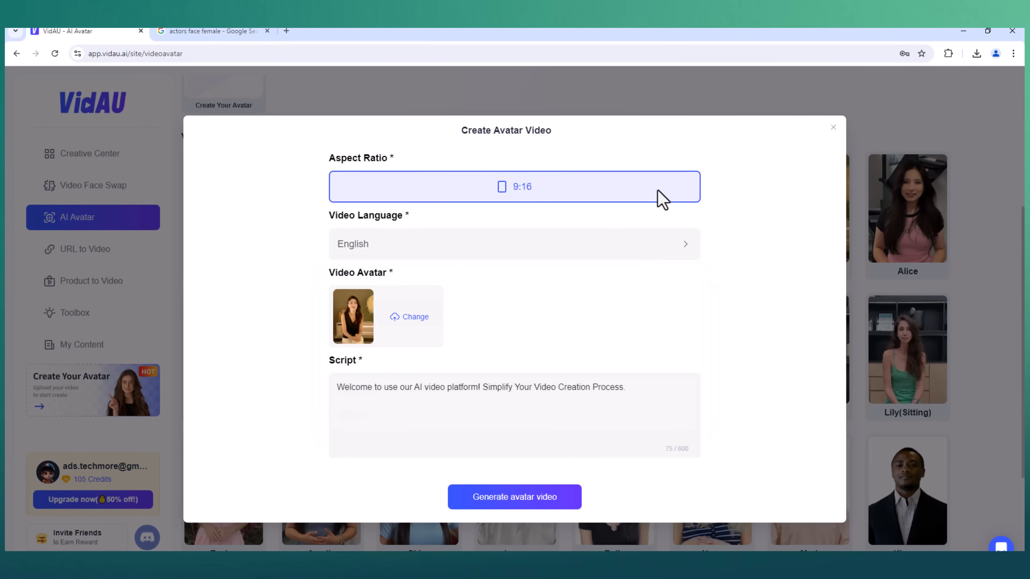
mouse_move(503, 346)
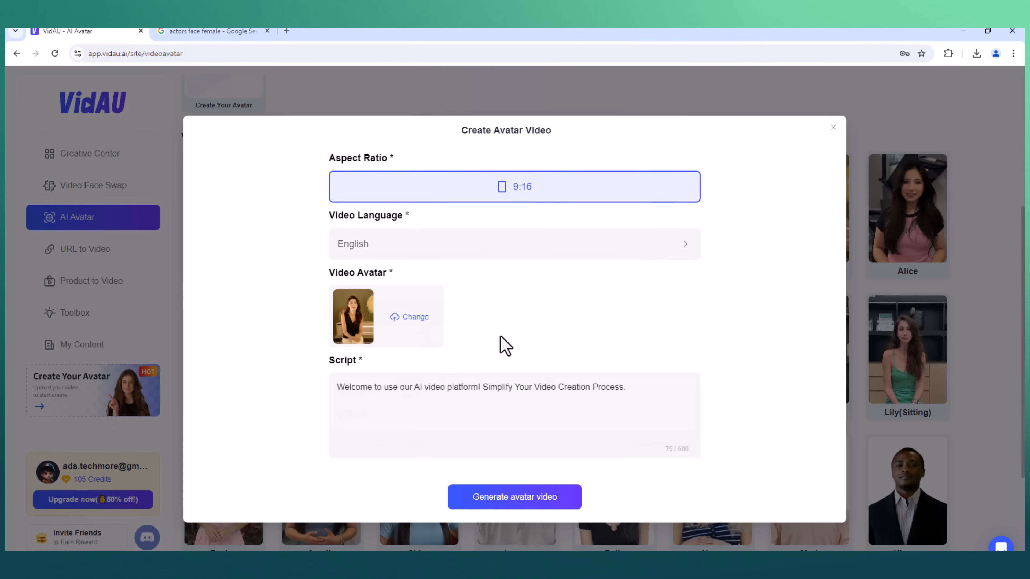
Generate the avatar video draft, sample voice Sarah, review Avatar and Subtitles layers, then render and play it.
left_click(514, 497)
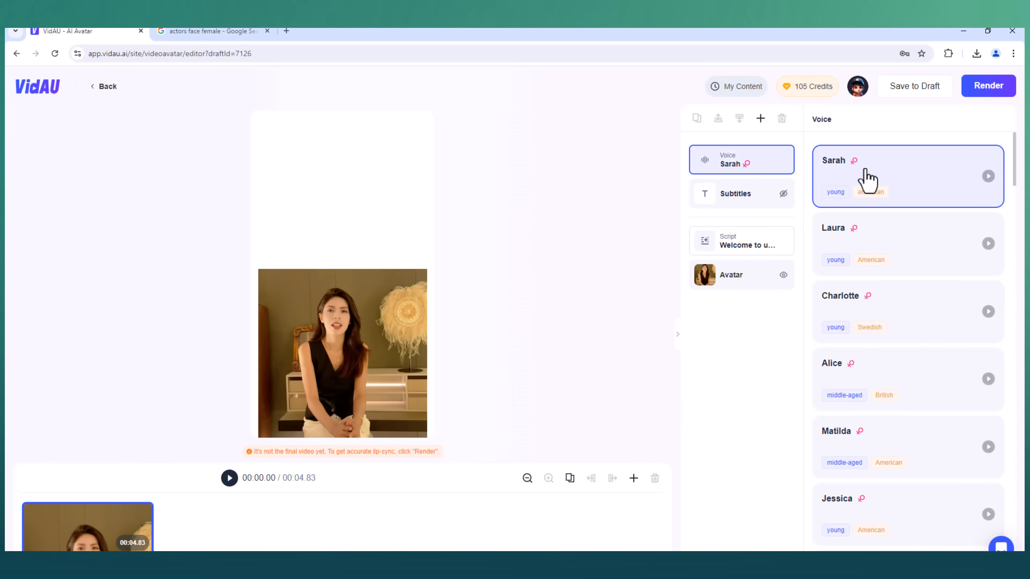
mouse_move(997, 272)
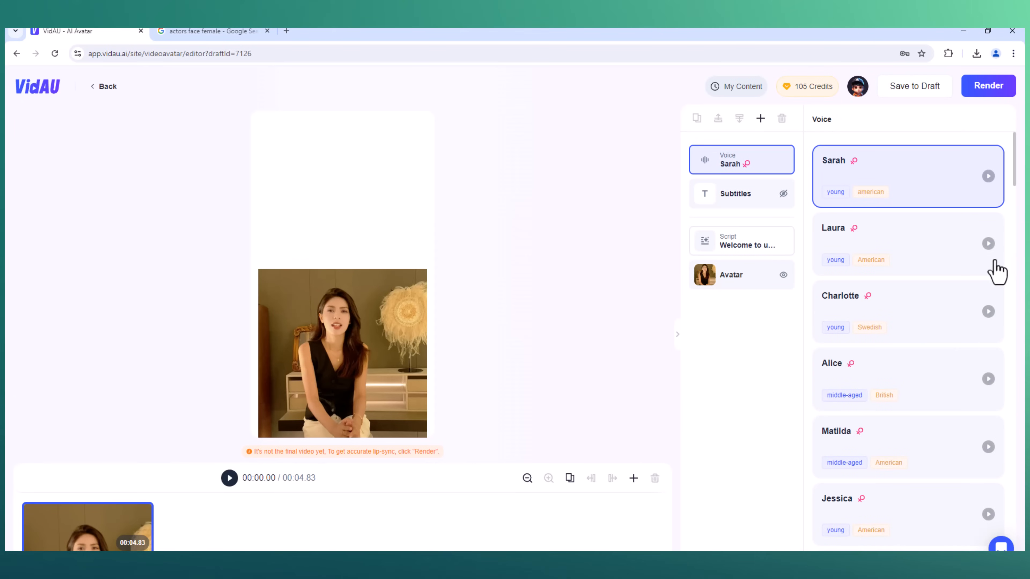
left_click(988, 243)
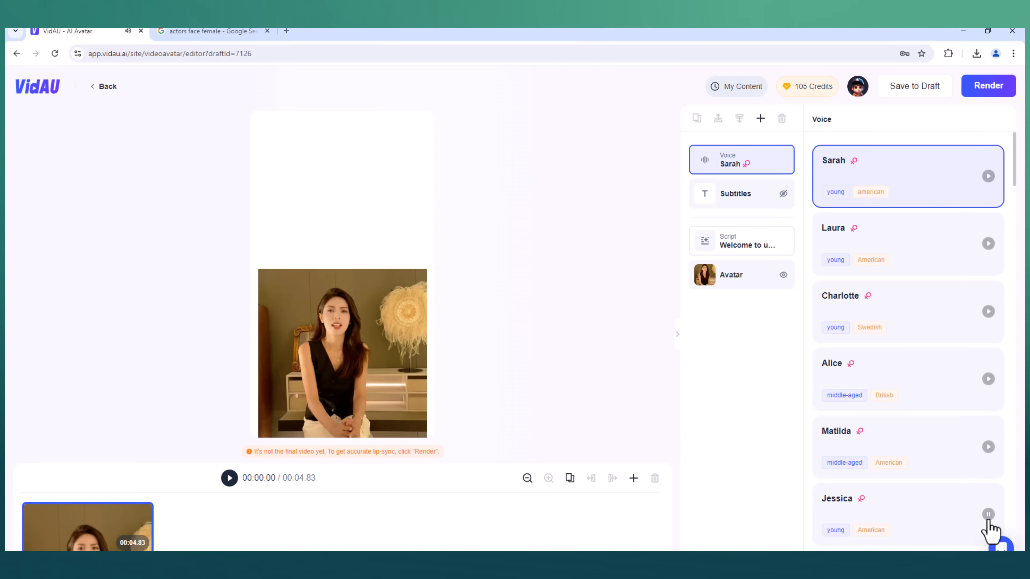
mouse_move(940, 503)
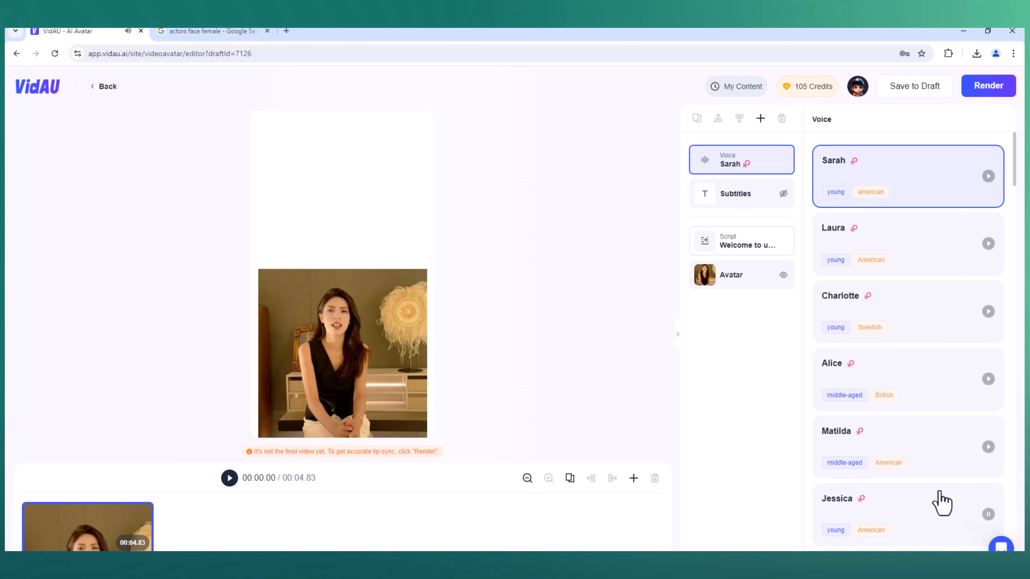
left_click(731, 274)
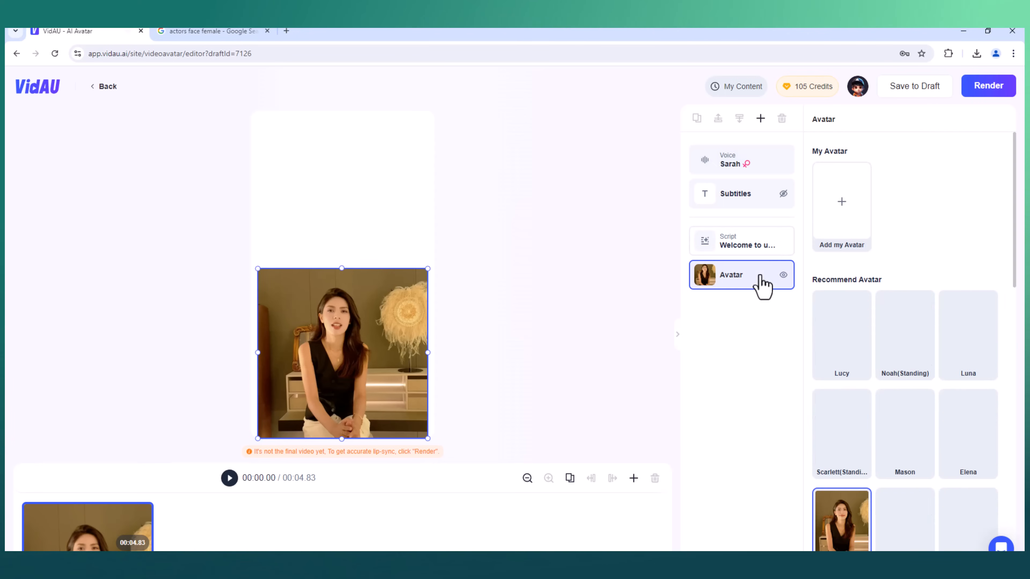
left_click(735, 193)
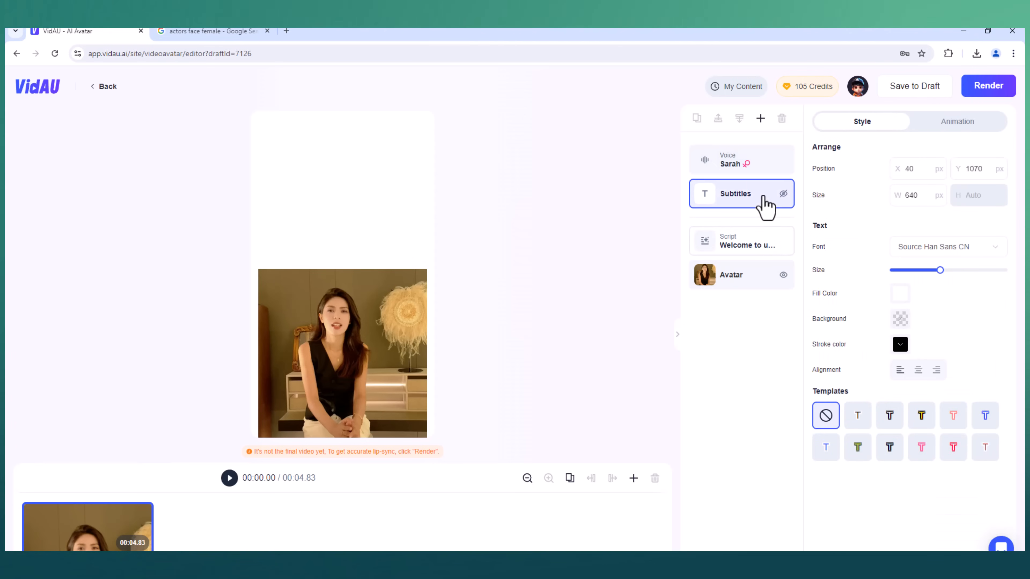
mouse_move(780, 271)
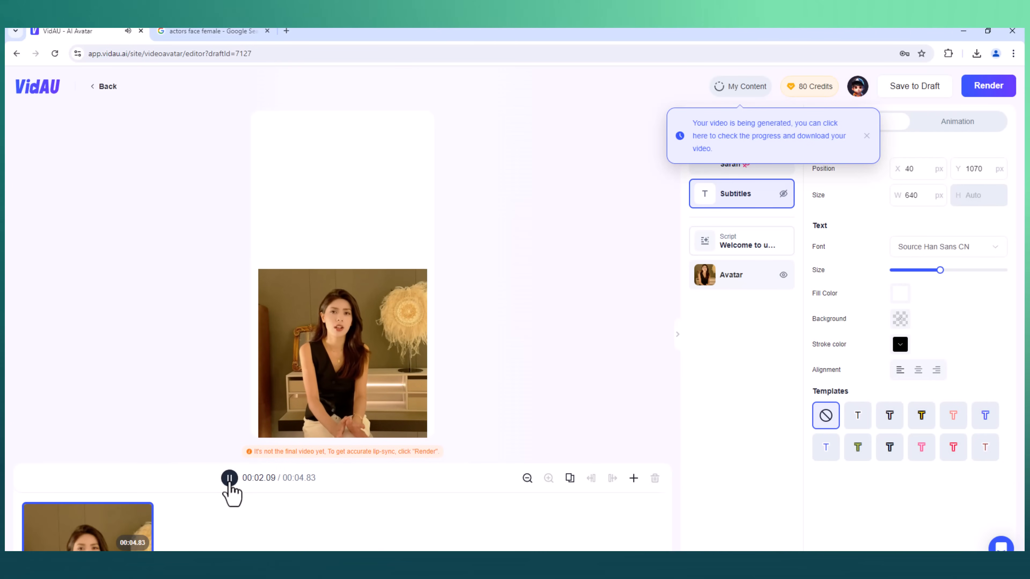
left_click(229, 477)
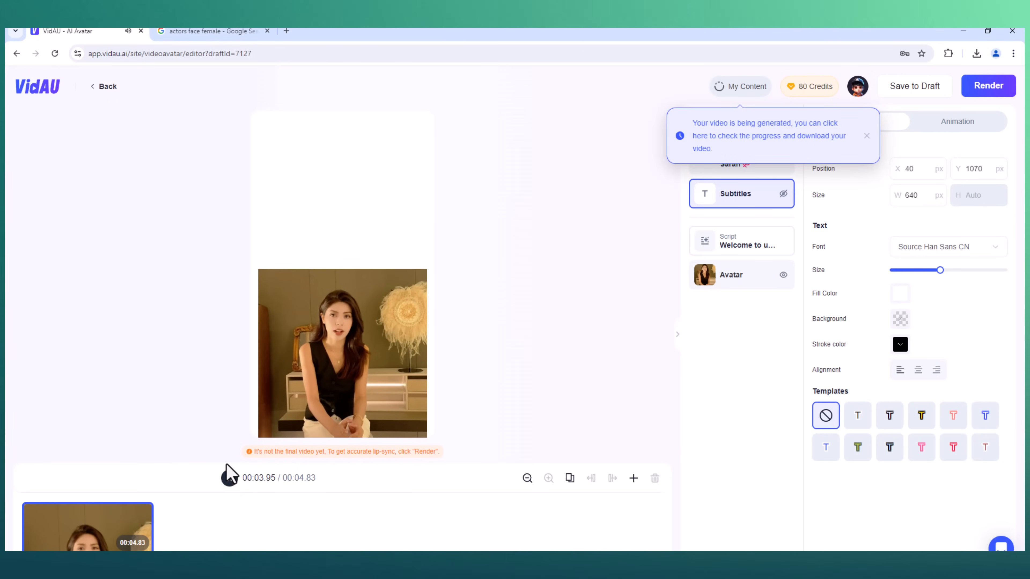
left_click(229, 477)
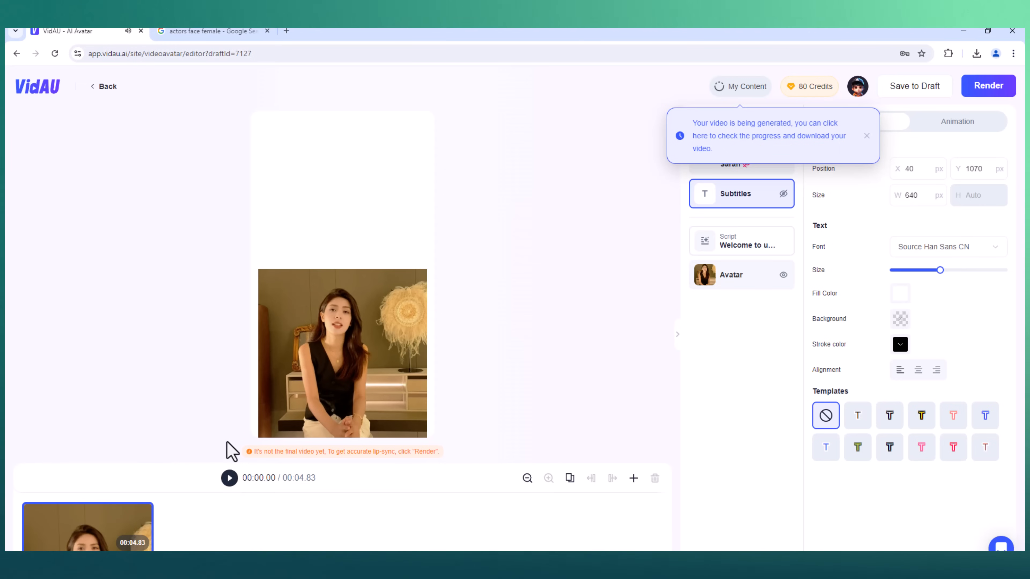
mouse_move(663, 302)
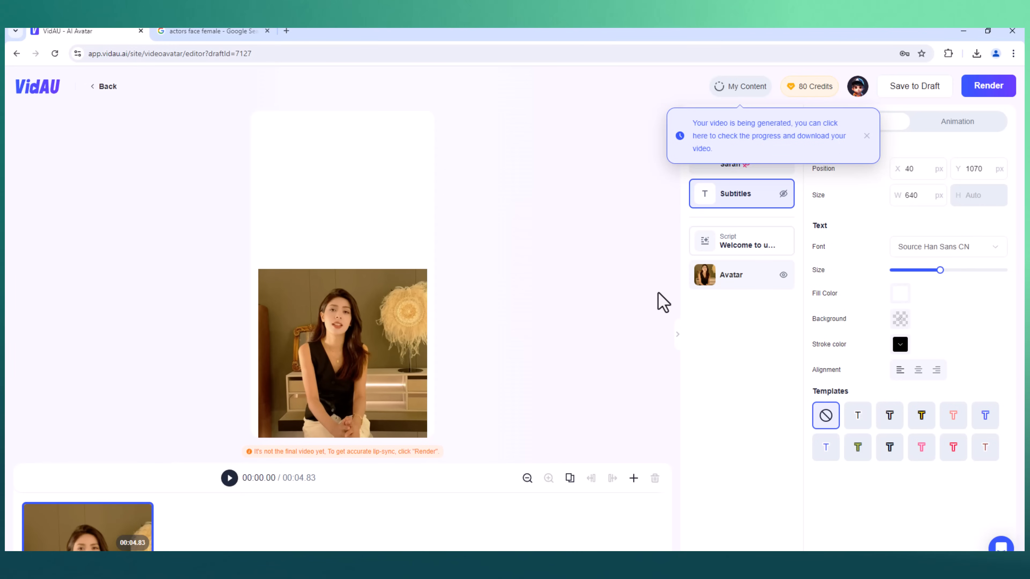
mouse_move(275, 486)
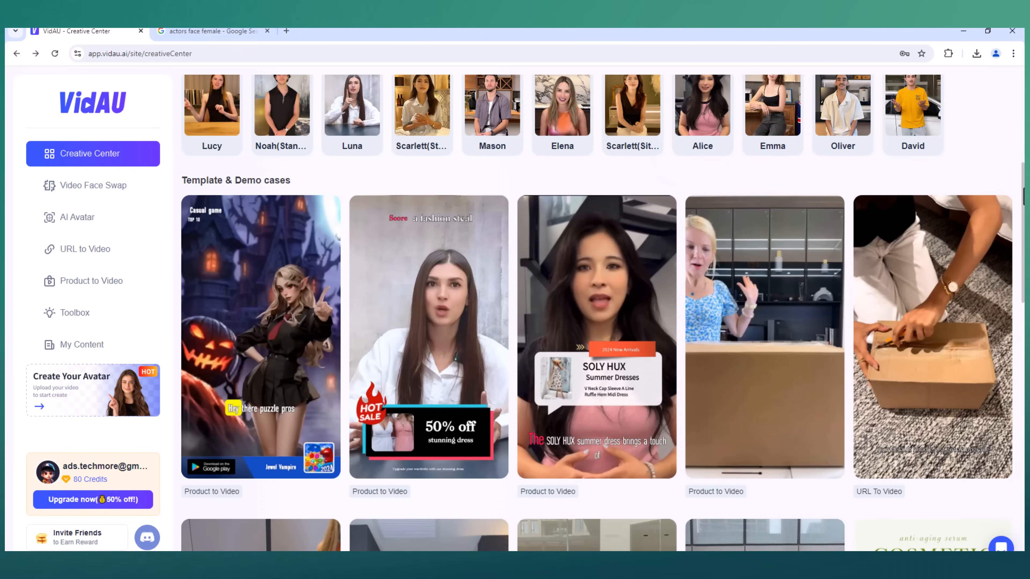
Start editing the yellow T-shirt Product to Video demo template, voiced by Liam.
scroll("down", 3)
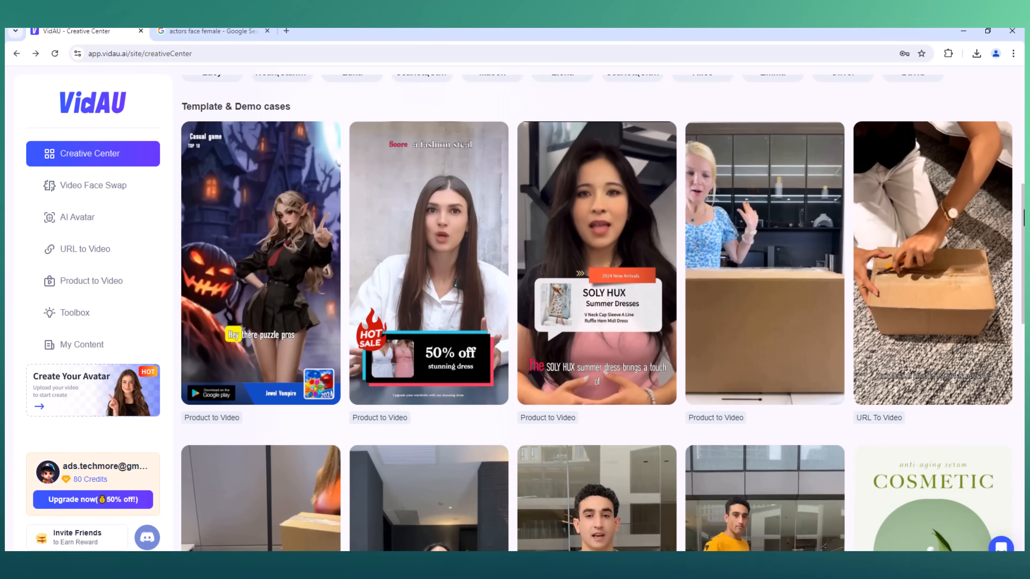
scroll("down", 3)
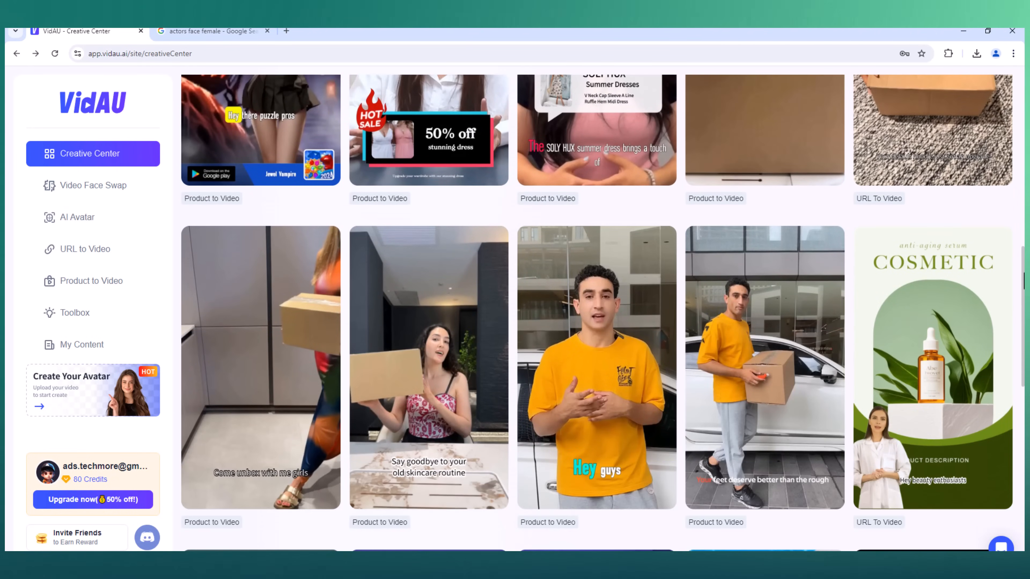
mouse_move(584, 535)
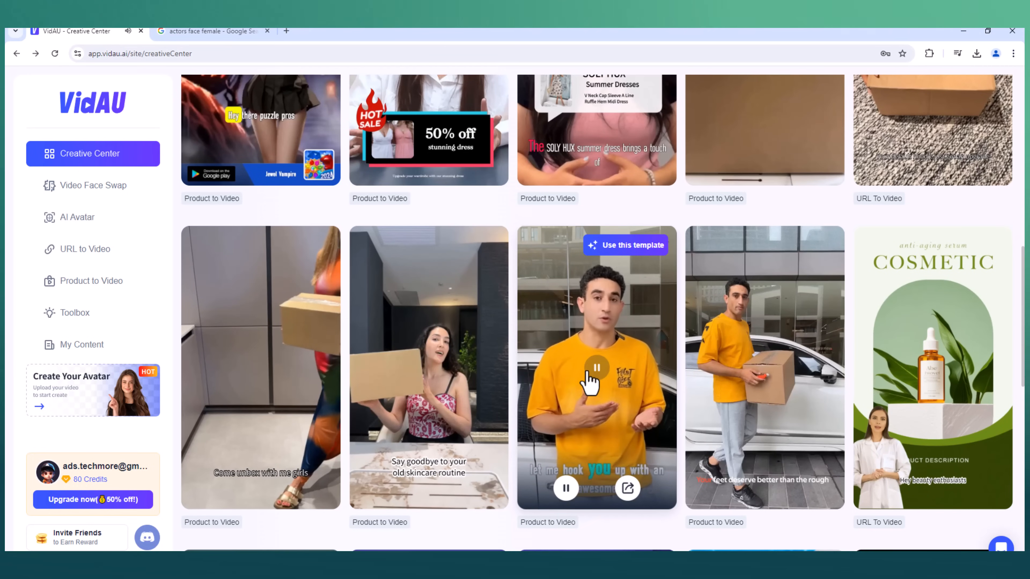
left_click(624, 245)
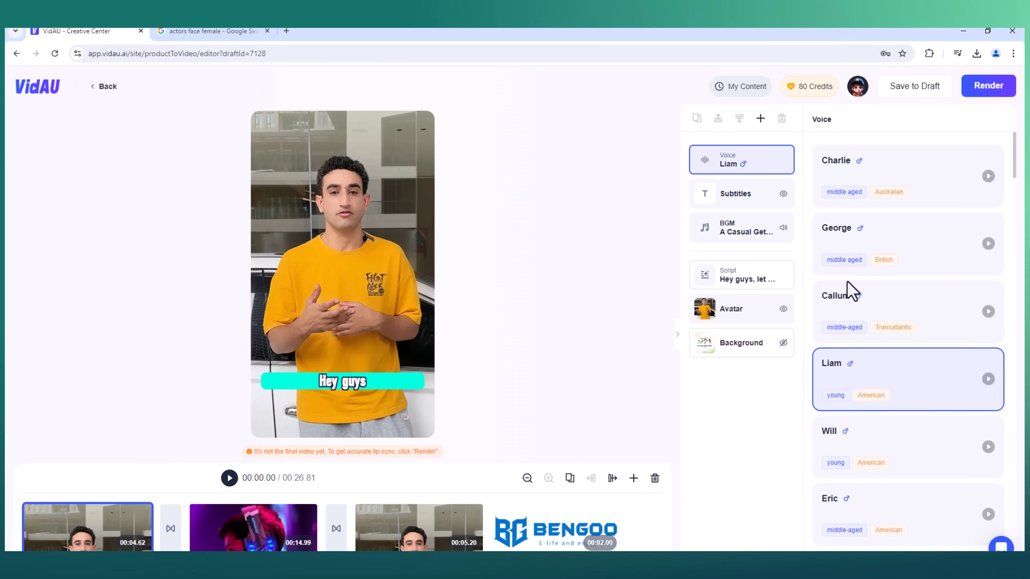
Review the template's Subtitles, Script, Avatar and Background layers in the editor.
left_click(737, 193)
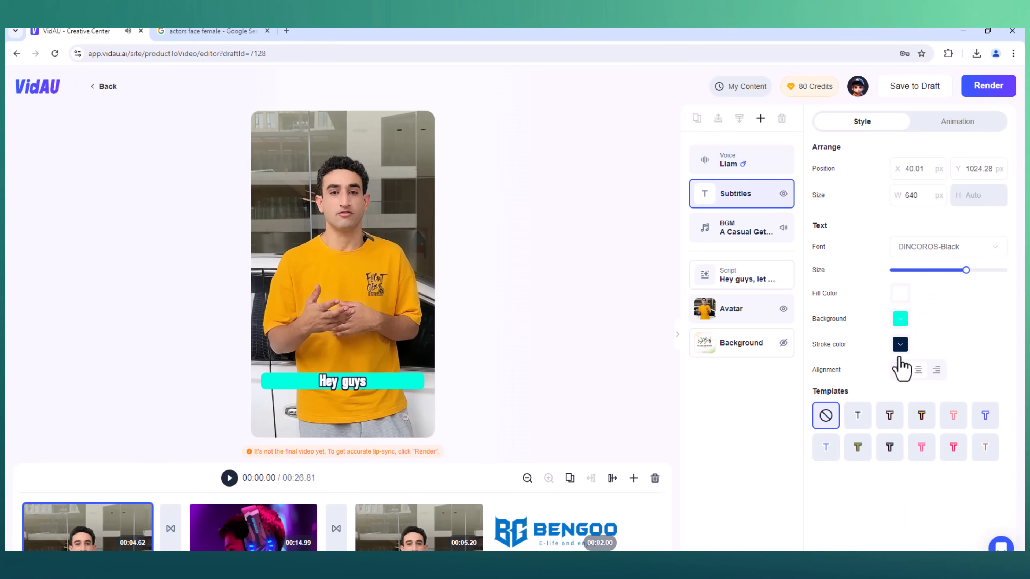
mouse_move(895, 374)
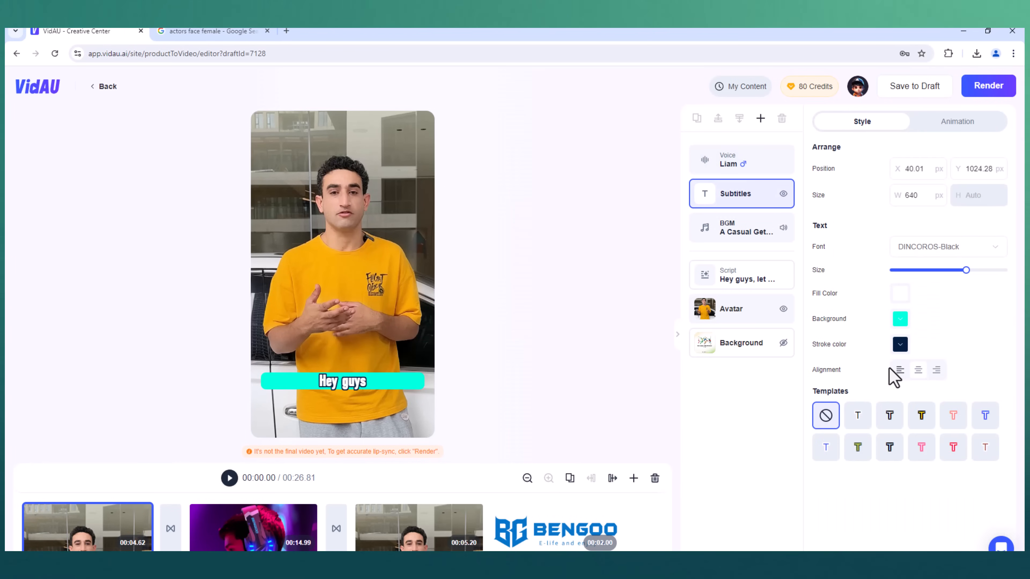
left_click(740, 275)
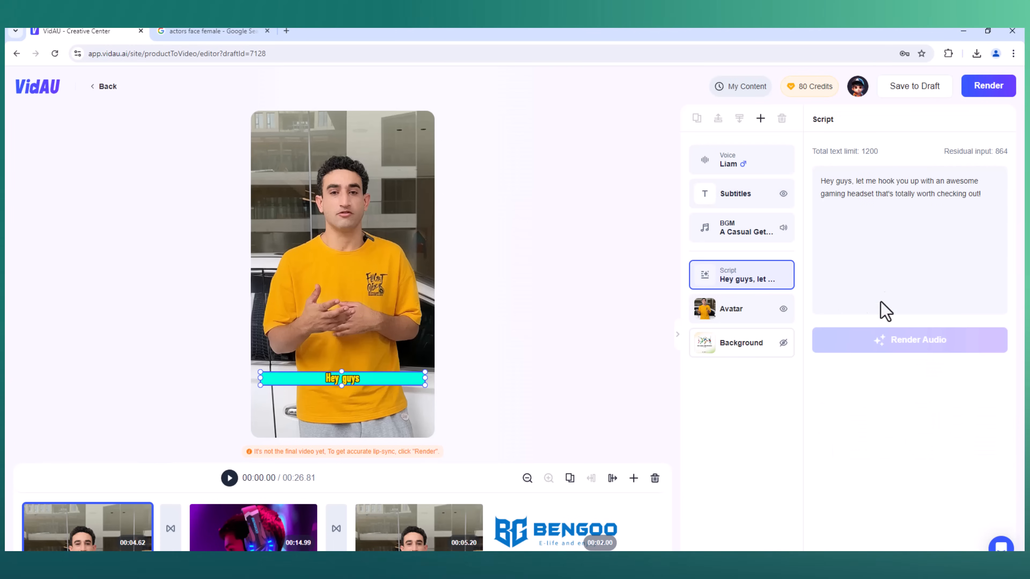
left_click(731, 308)
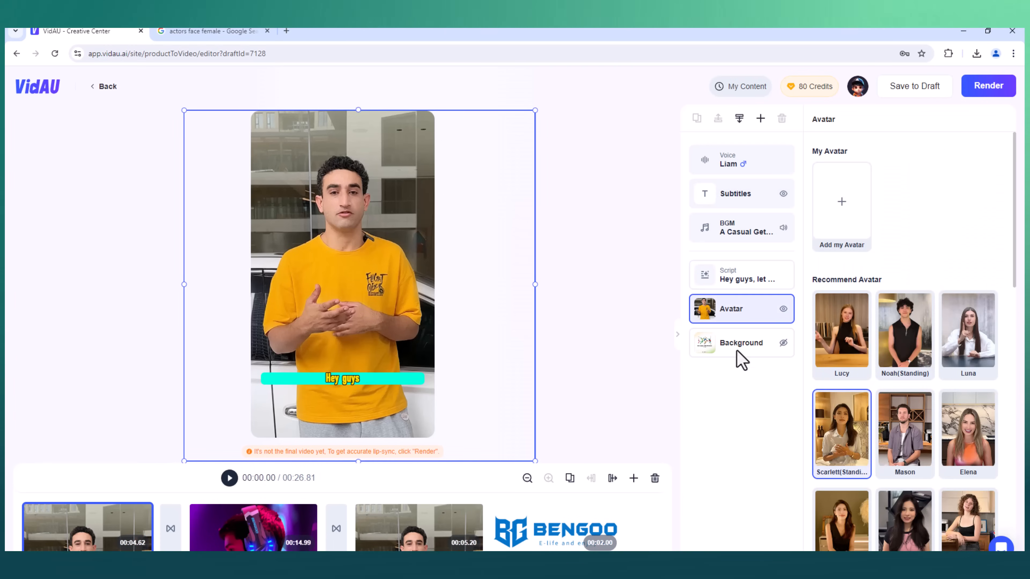
left_click(741, 342)
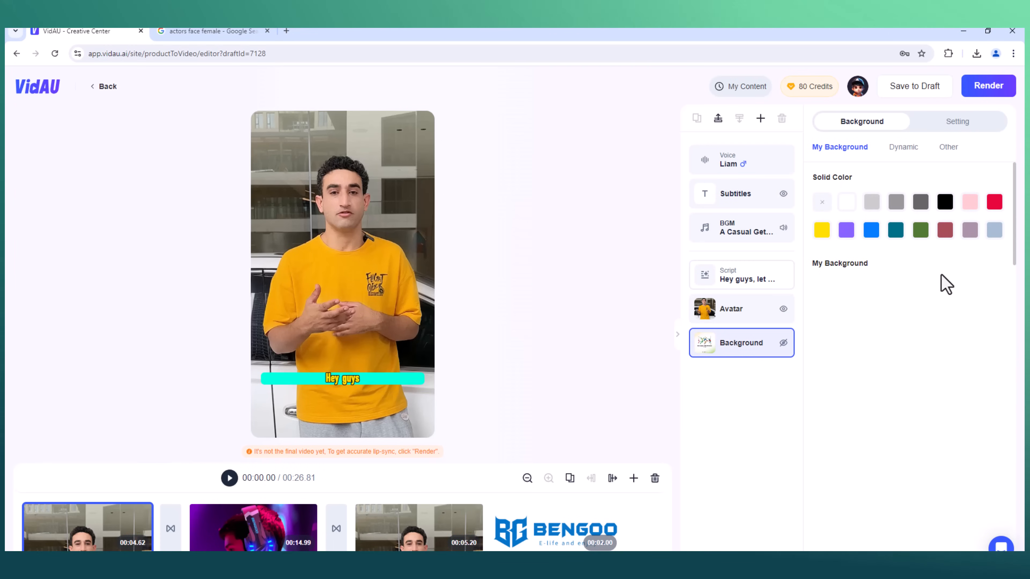
left_click(731, 309)
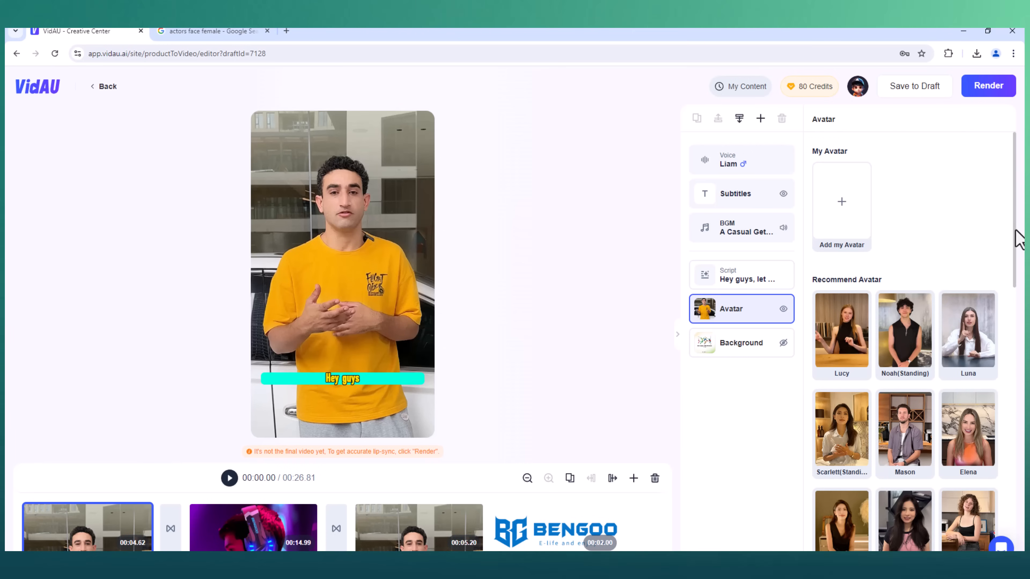
mouse_move(749, 352)
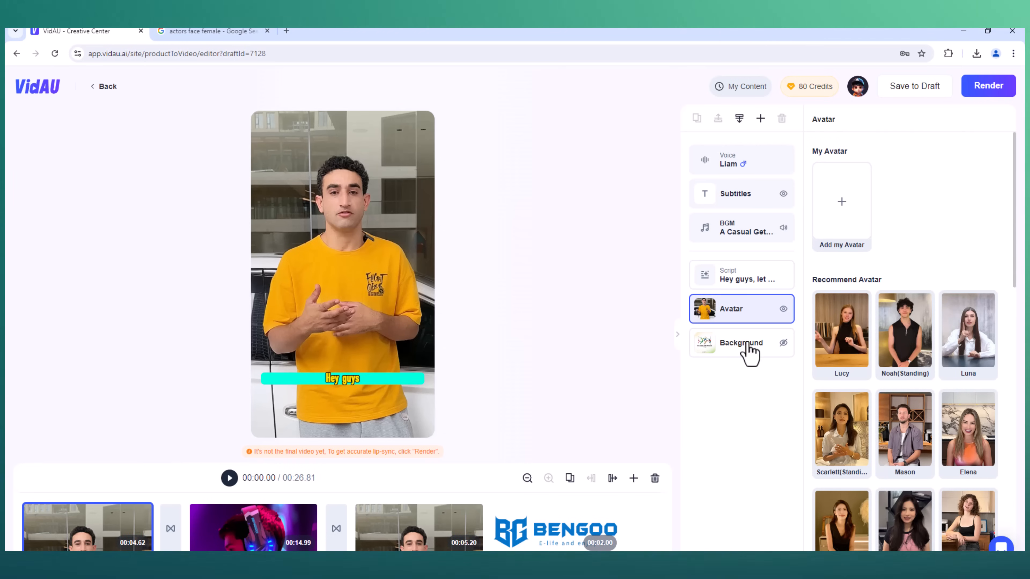
left_click(741, 342)
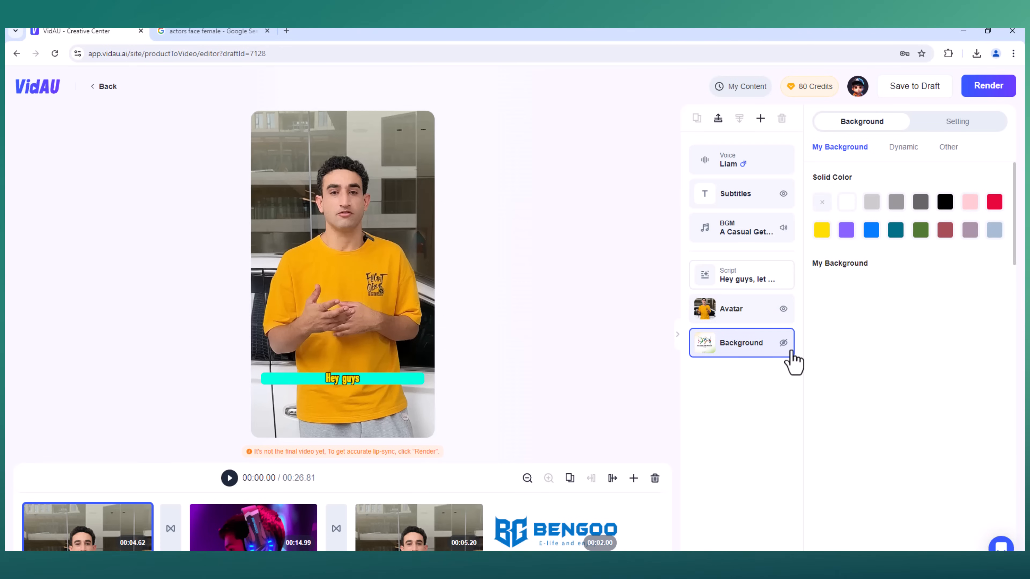
mouse_move(842, 168)
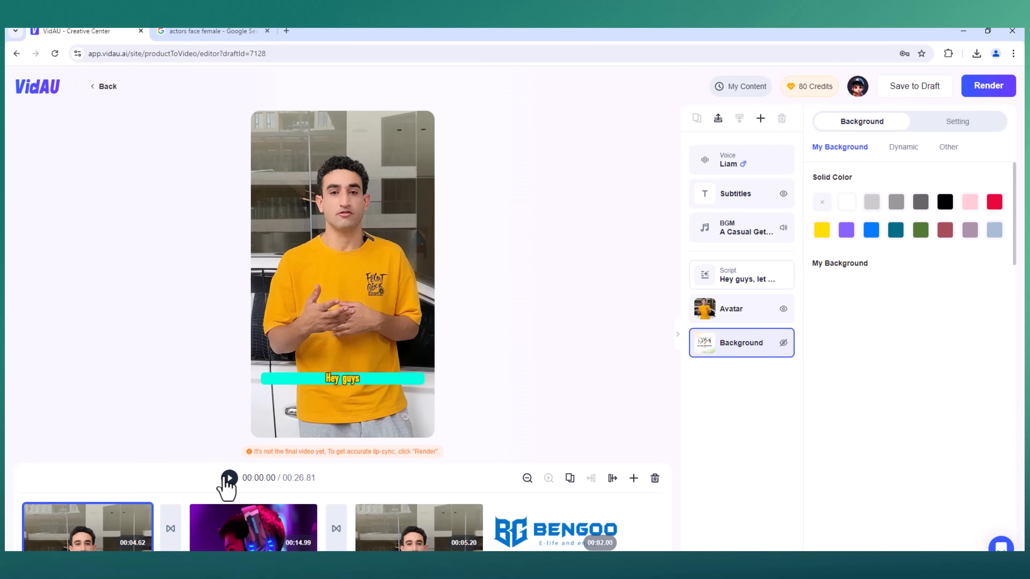
Play the product video preview, then go back to the Creative Center home.
left_click(731, 309)
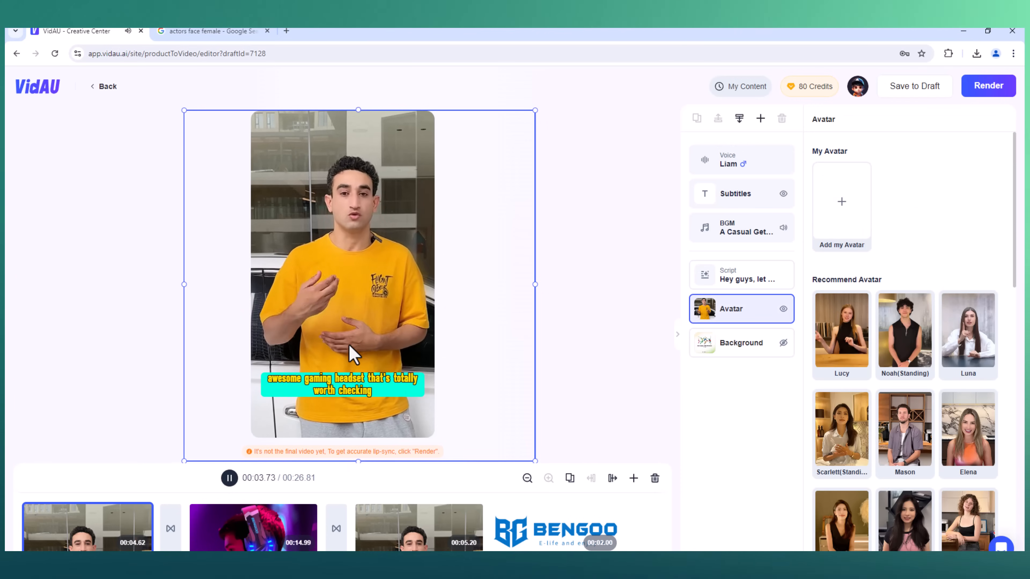
left_click(103, 86)
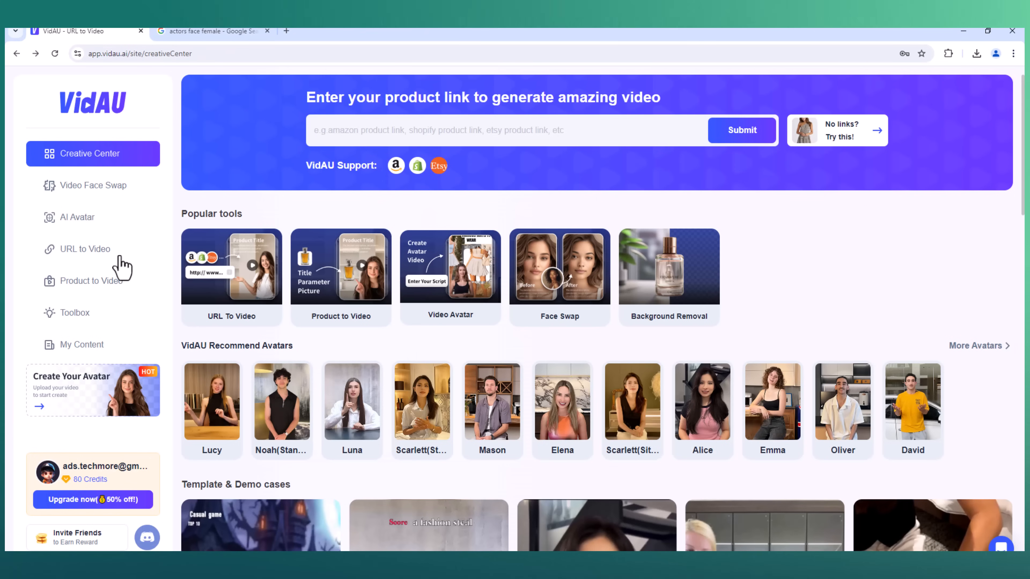
In URL to Video, fetch the PRETTYGARDEN dress sample link and generate its four style previews.
left_click(84, 248)
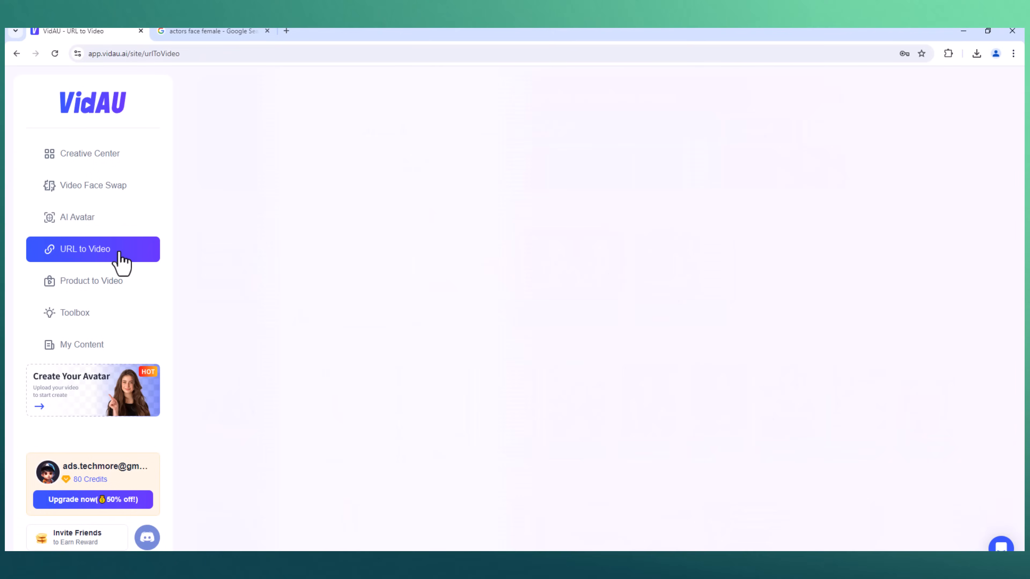
left_click(84, 249)
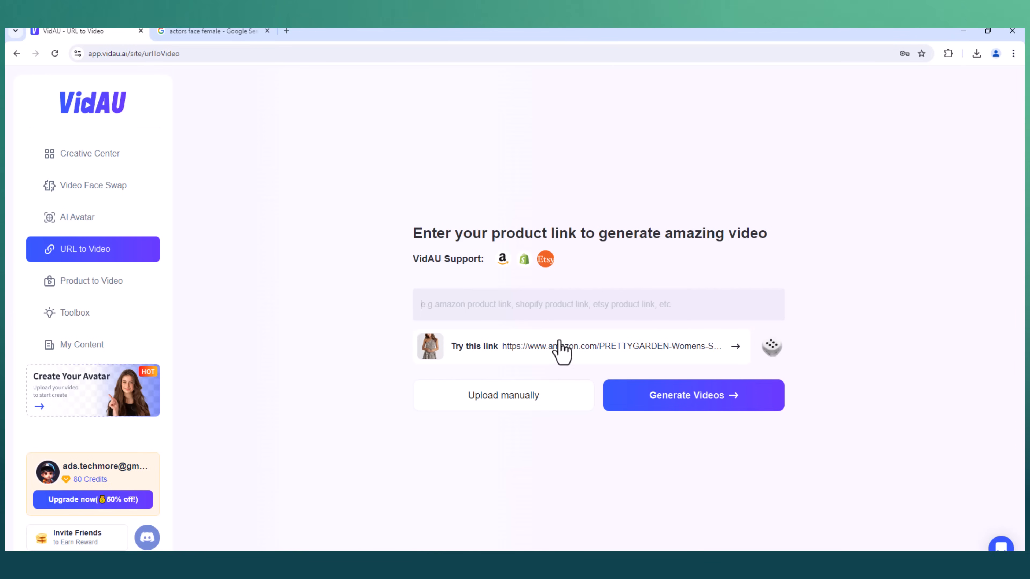
left_click(693, 395)
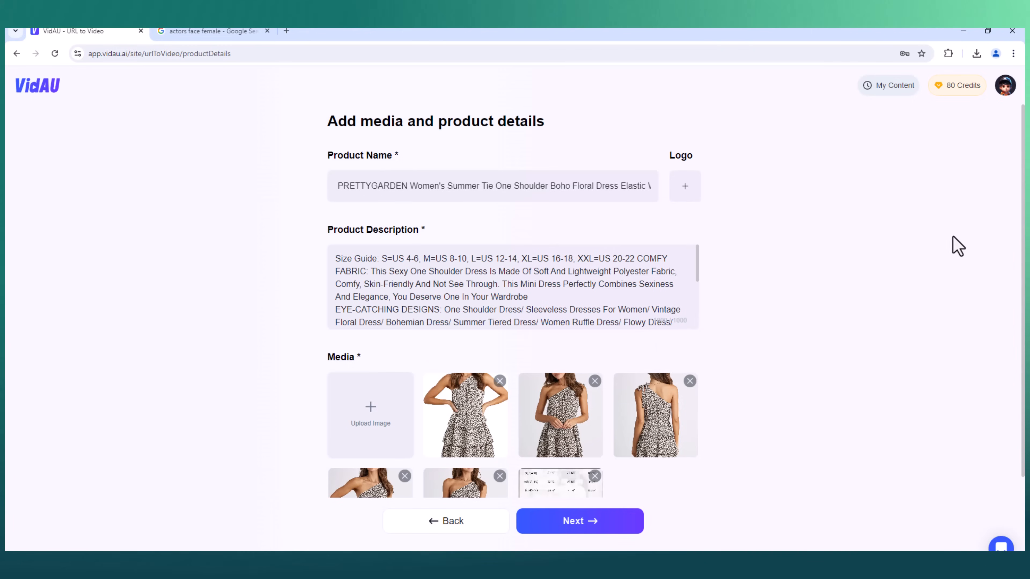
left_click(579, 520)
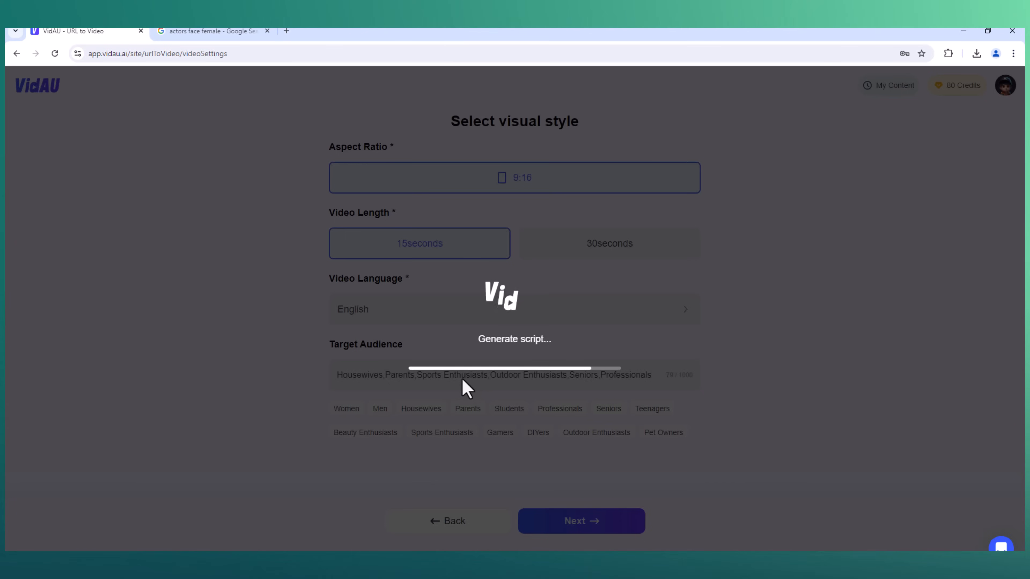
left_click(581, 521)
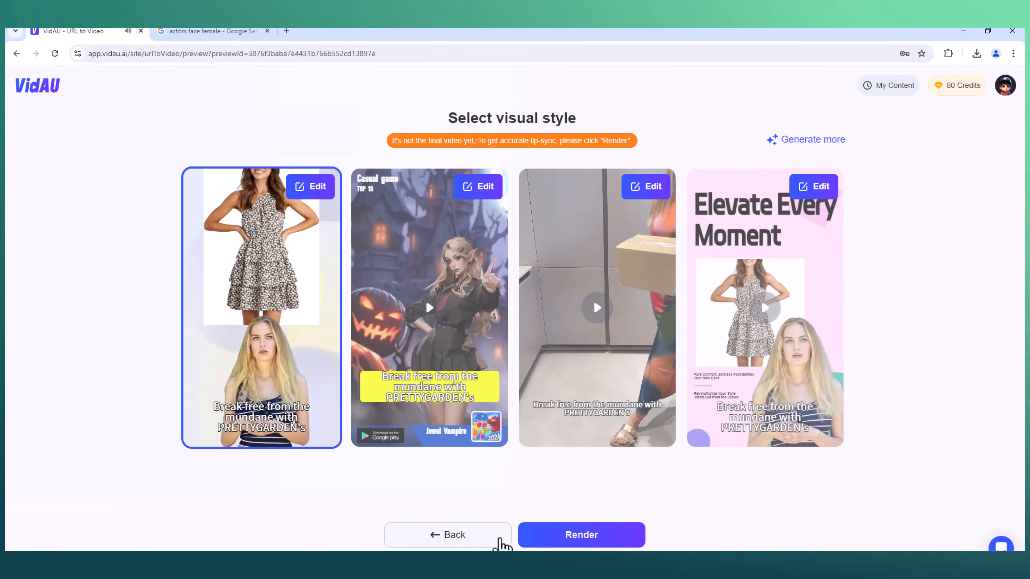
Open the first style preview for editing, return to Creative Center and launch Product to Video.
left_click(580, 534)
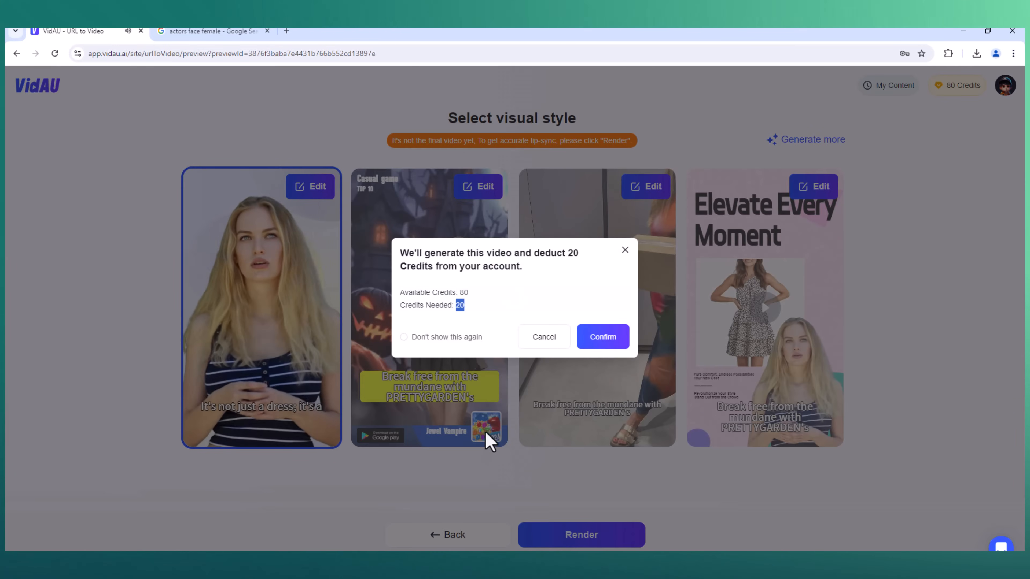
left_click(543, 336)
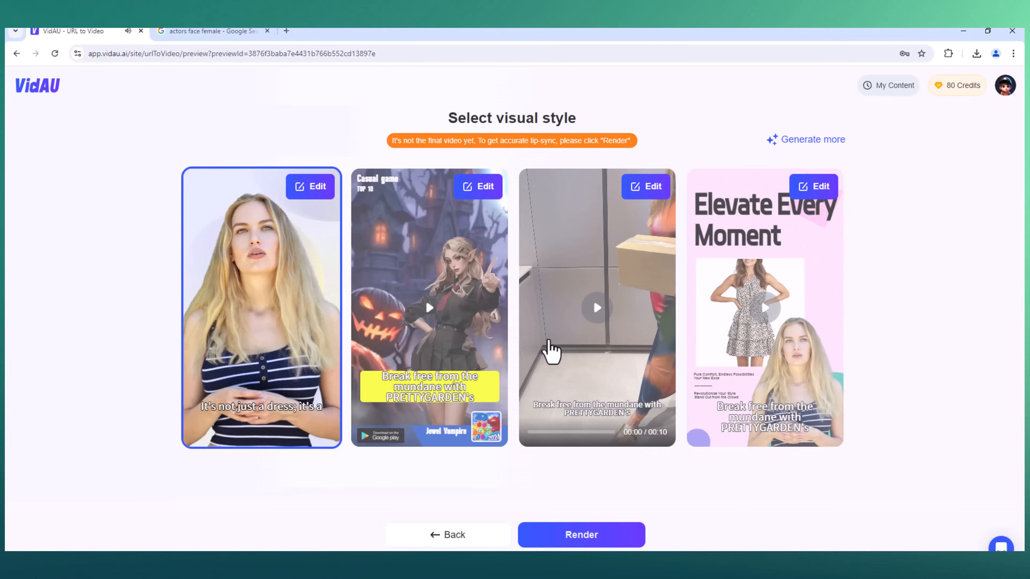
left_click(820, 186)
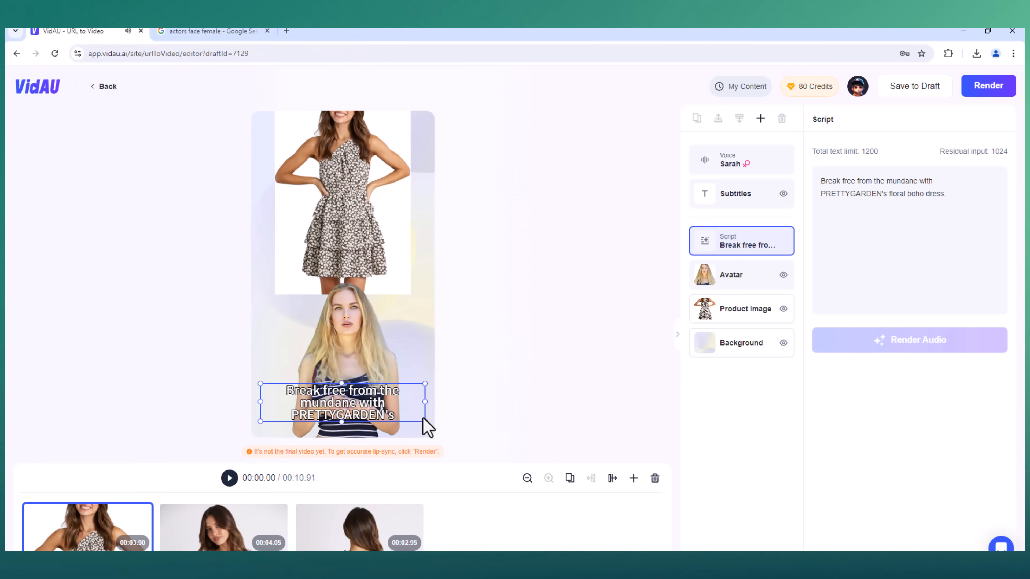
left_click(106, 86)
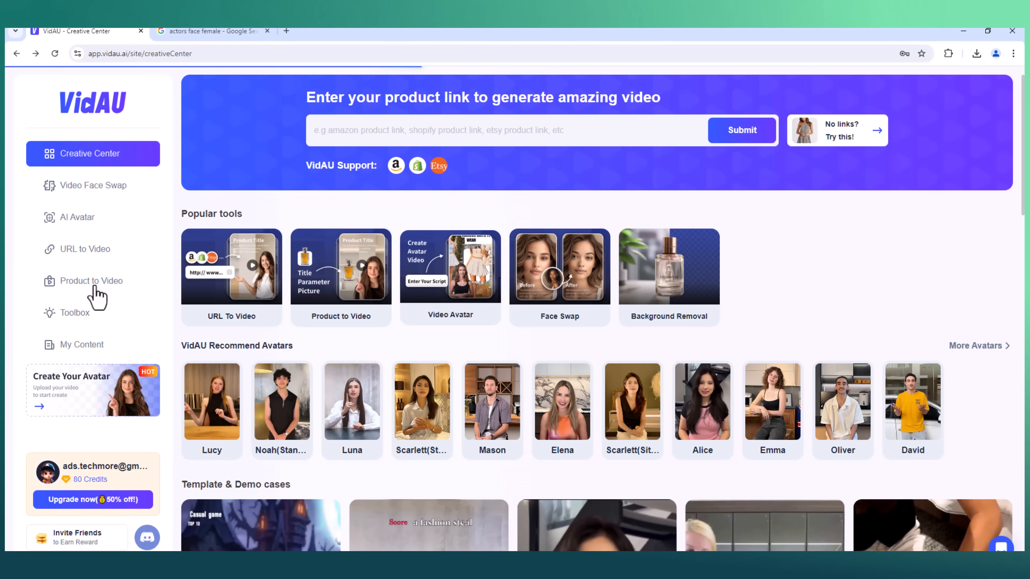
left_click(91, 280)
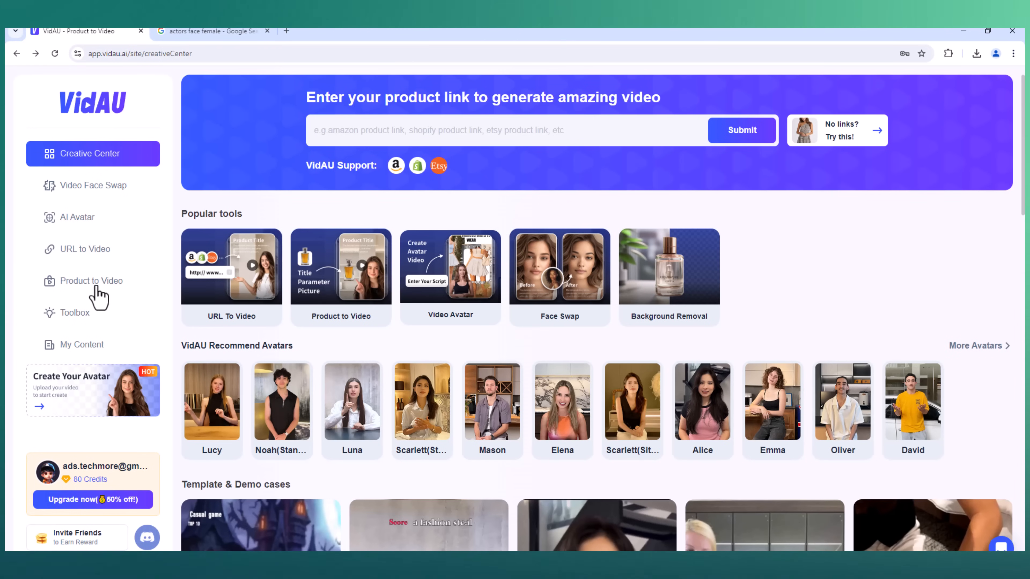
left_click(84, 281)
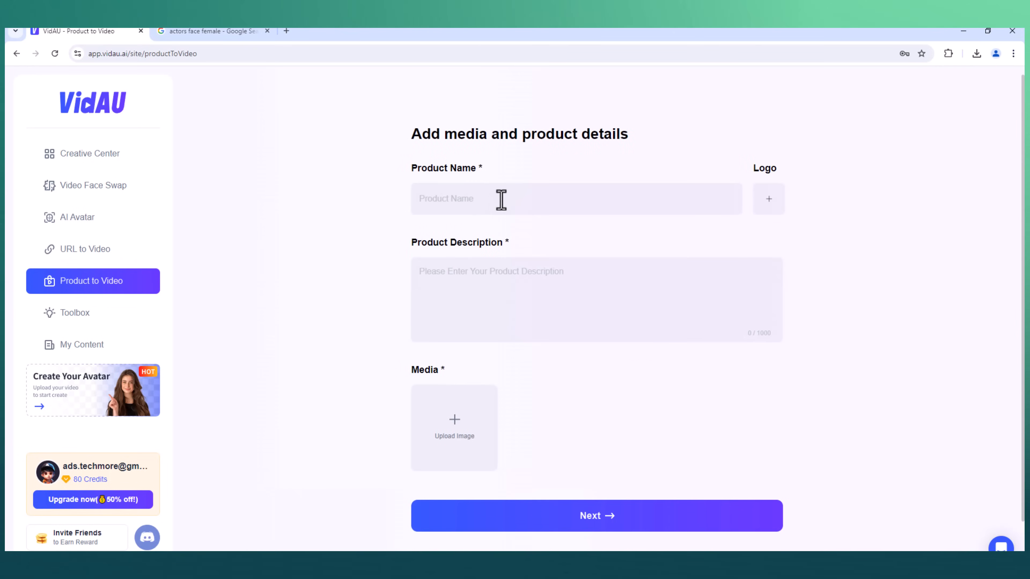
mouse_move(539, 238)
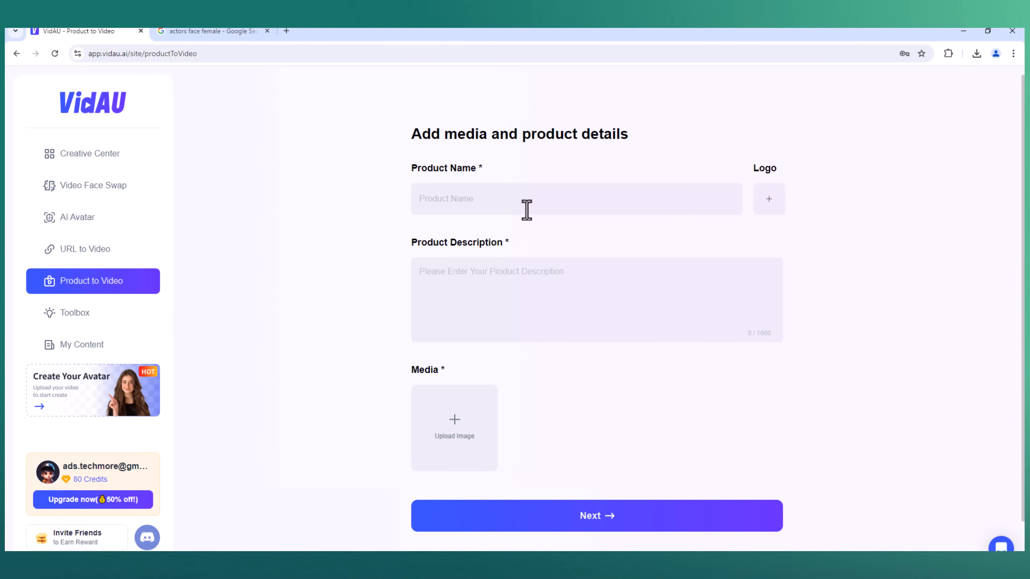
Name the product 'beauty cream', then switch to the Toolbox page of extra video tools.
type("beauty")
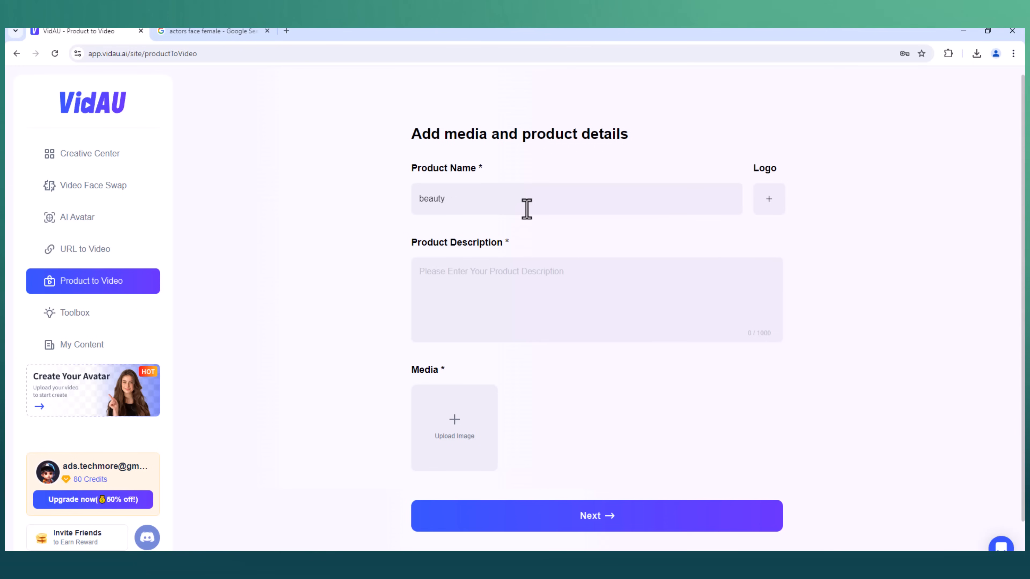
type("cream")
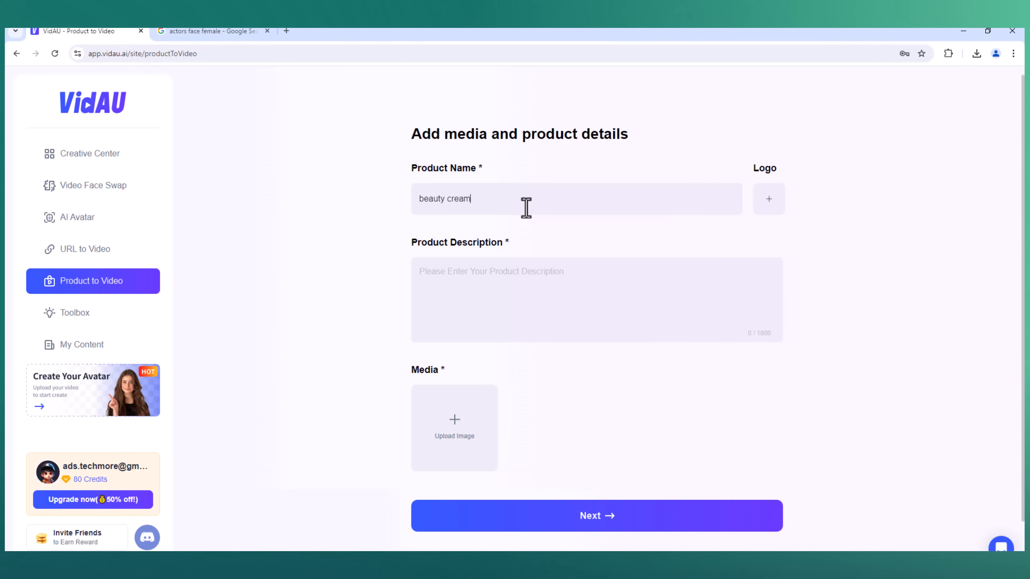
mouse_move(281, 151)
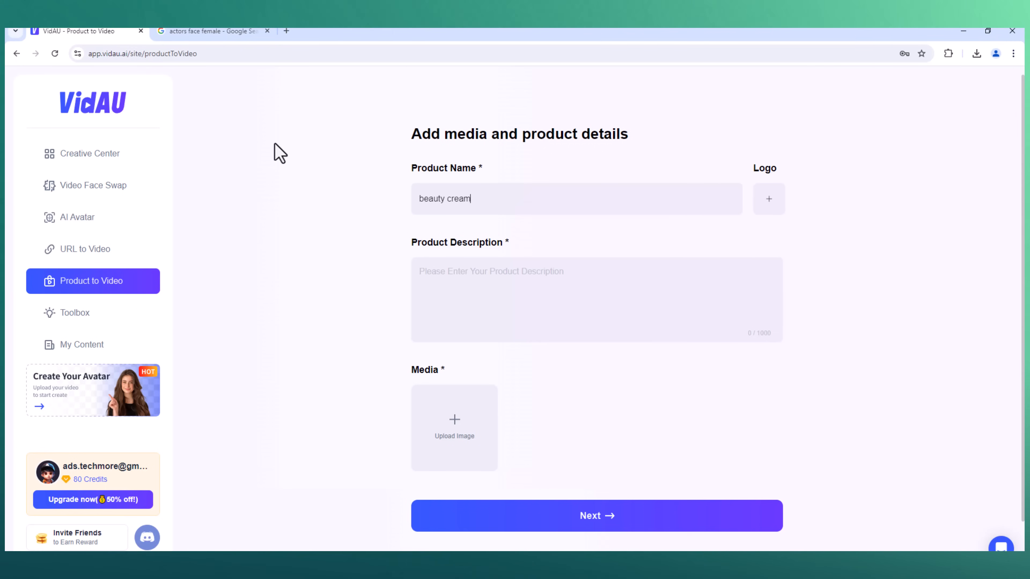
left_click(74, 313)
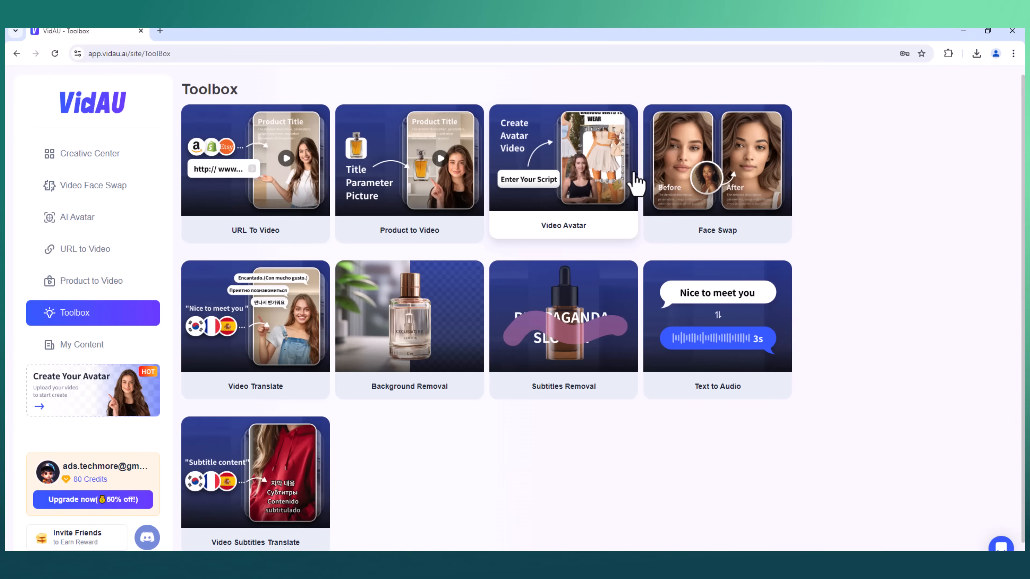
mouse_move(614, 284)
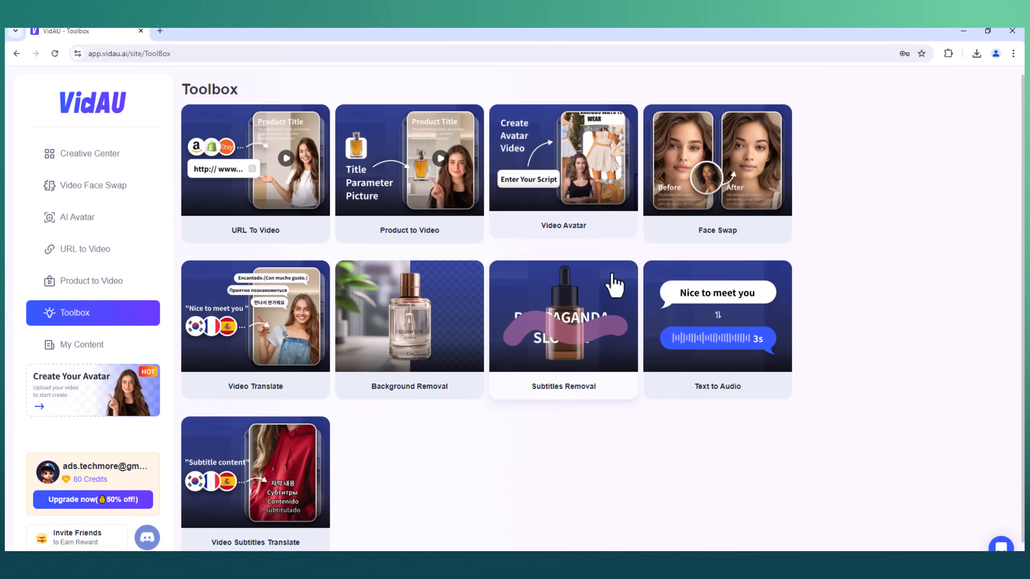
mouse_move(199, 366)
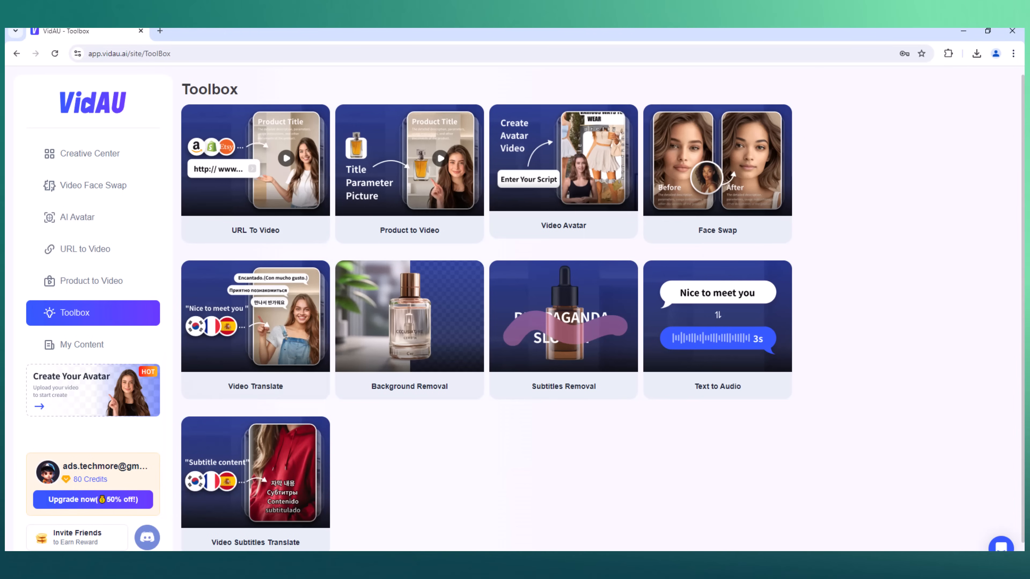
mouse_move(106, 348)
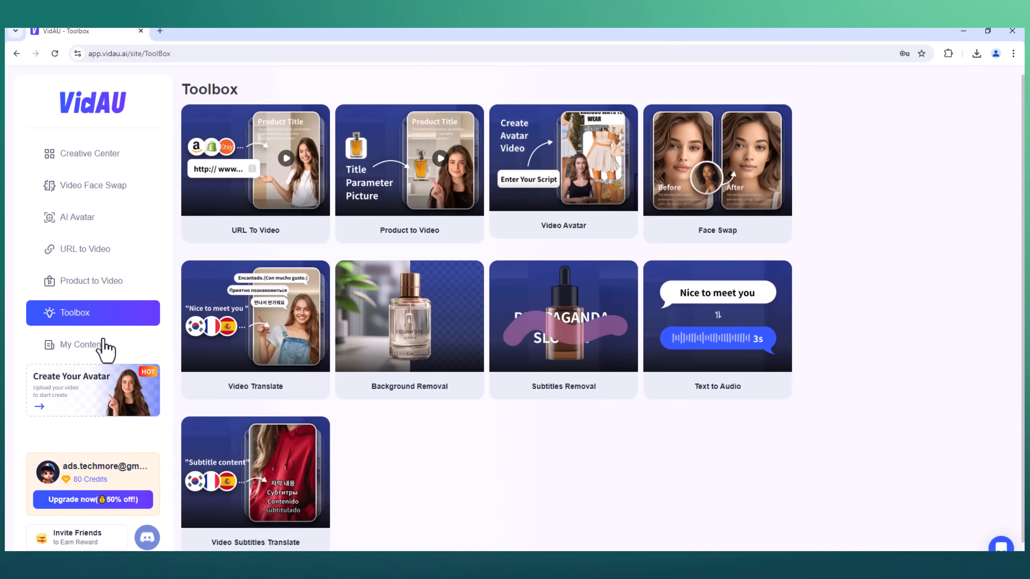
mouse_move(501, 500)
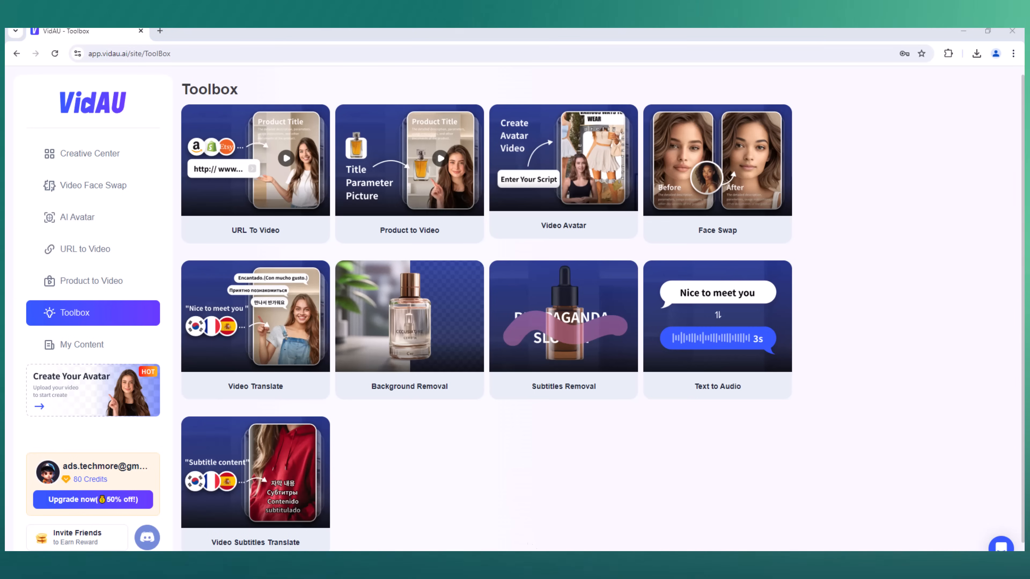
mouse_move(638, 184)
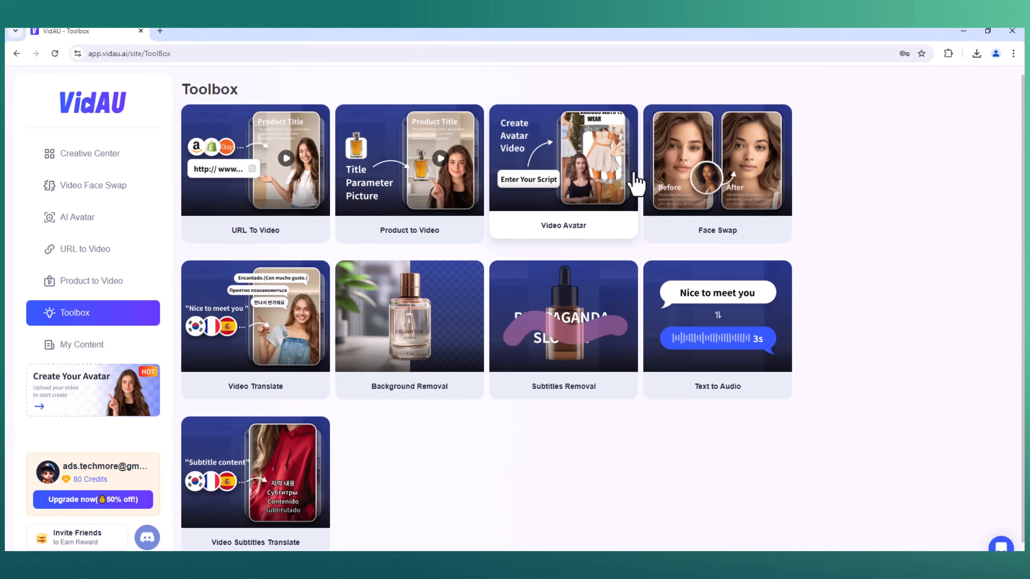
mouse_move(631, 223)
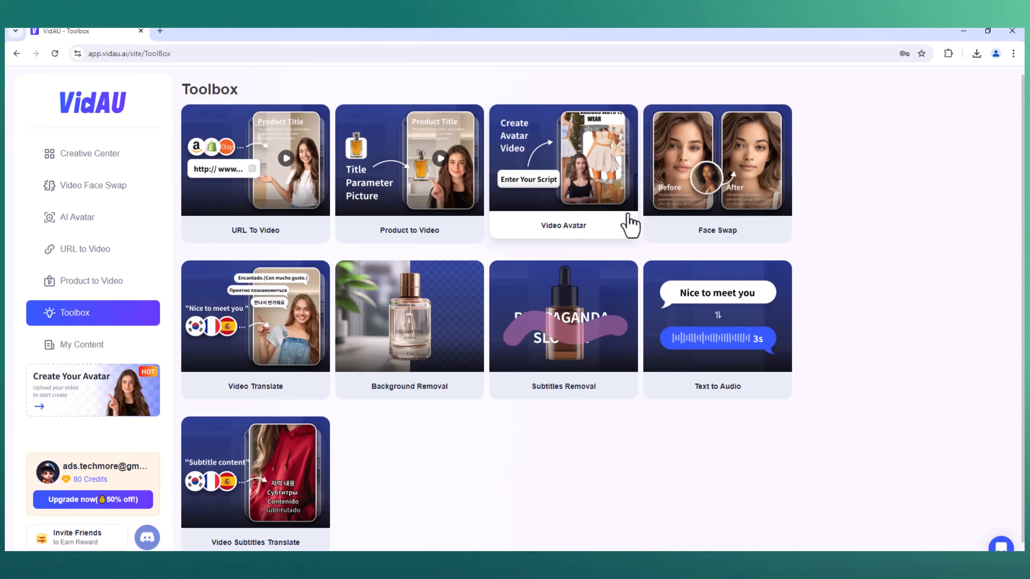
mouse_move(755, 296)
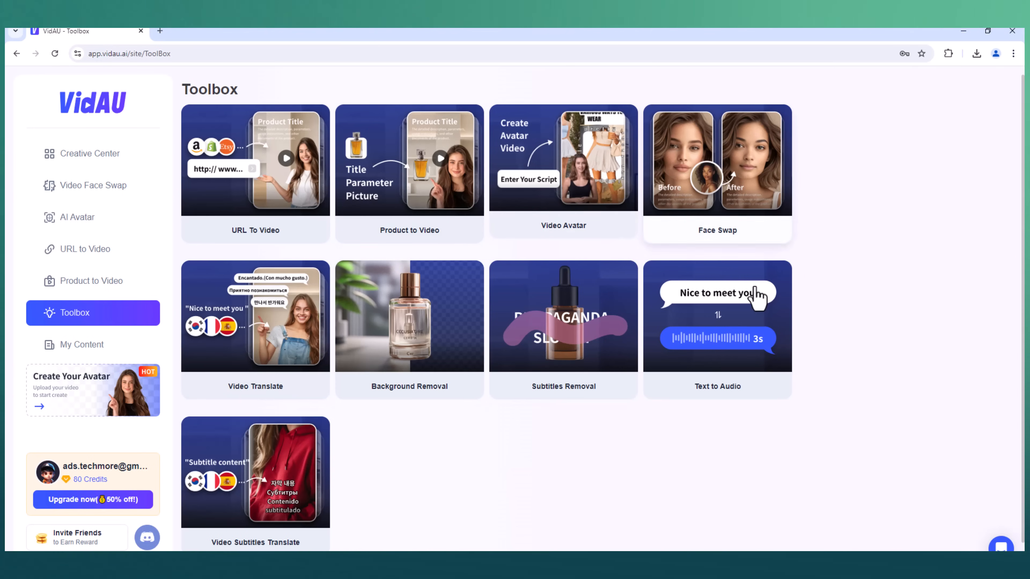